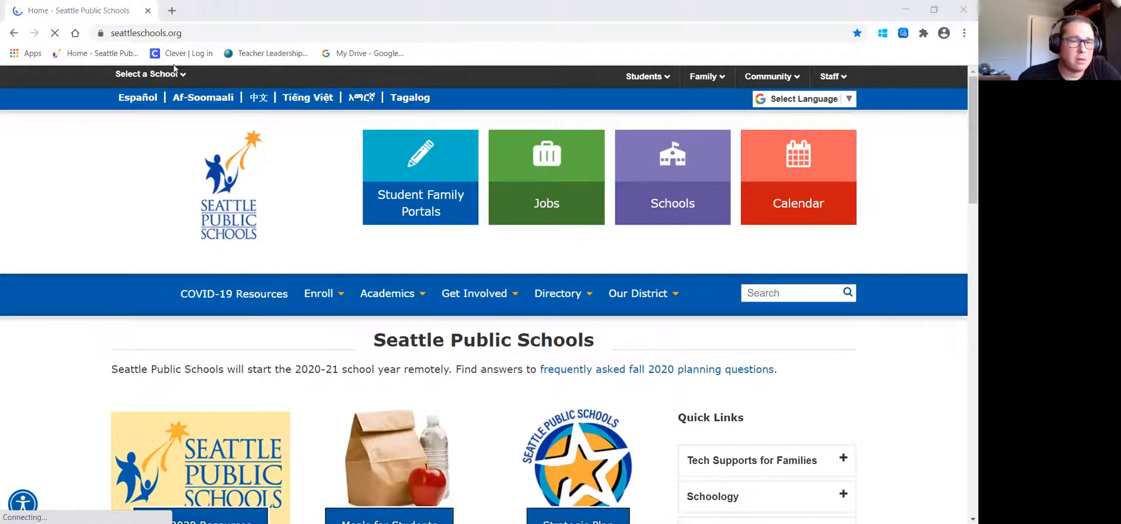
Step: Go to the Student Family Portals page and reach the Student Portal button
left_click(149, 74)
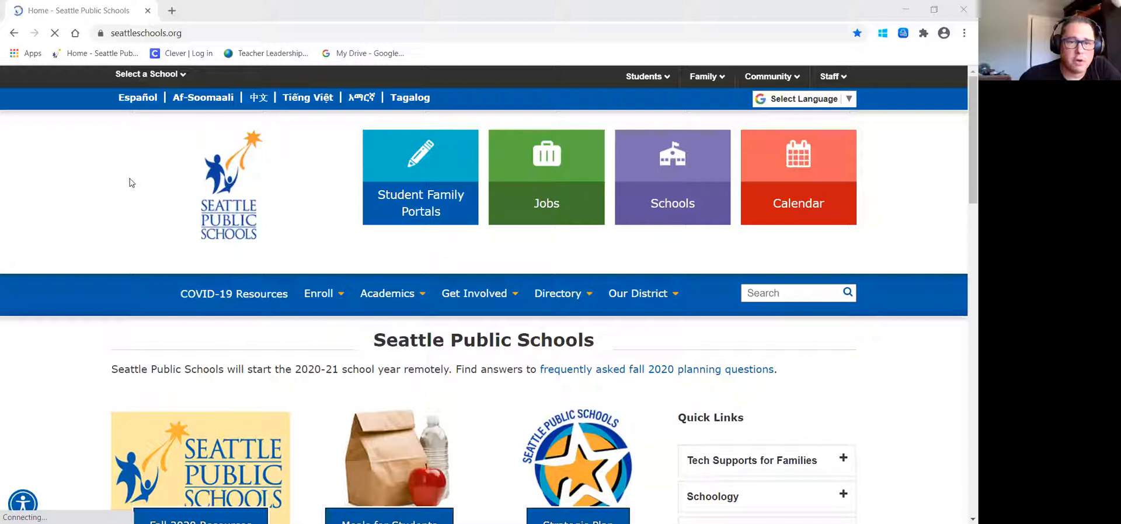
mouse_move(451, 175)
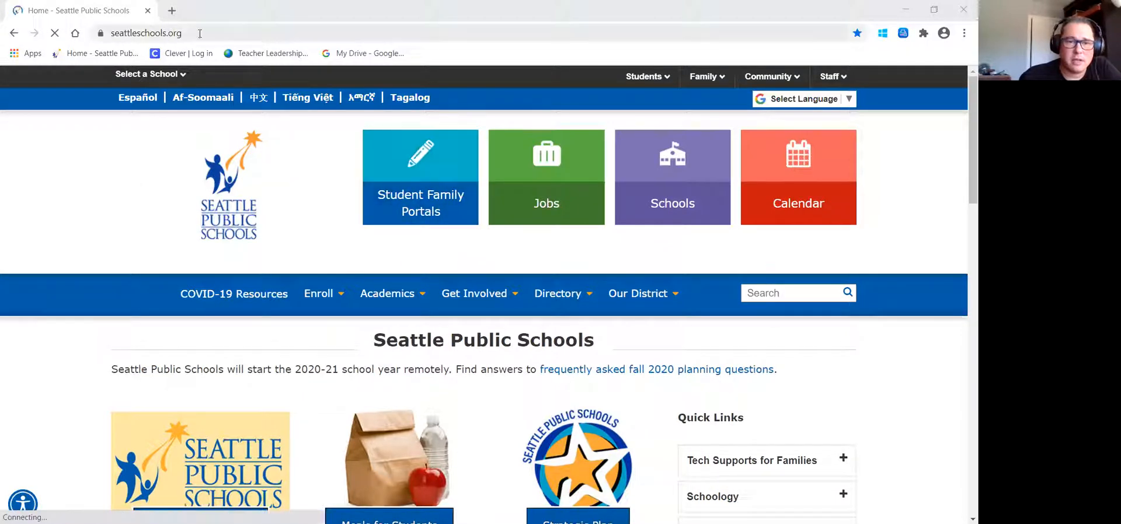
left_click(150, 74)
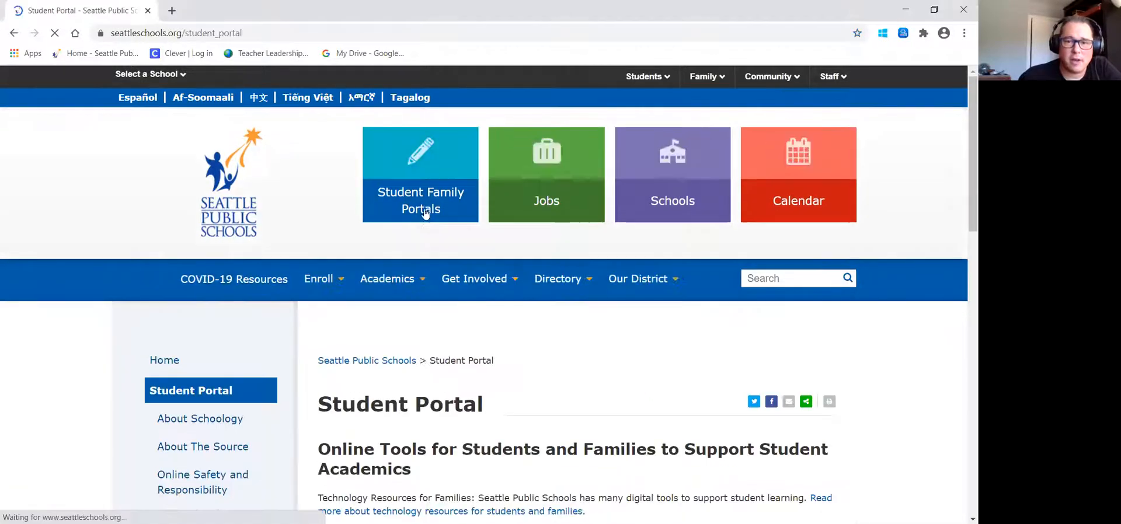
scroll("down", 3)
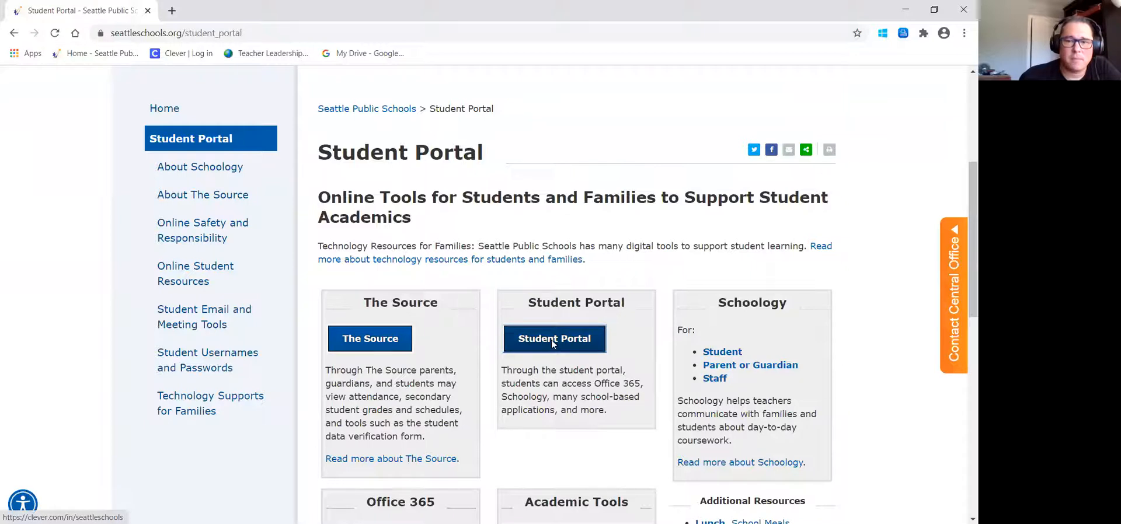
Step: Enter Clever via Student Portal and reach Amplify in the Math/Science section
left_click(553, 338)
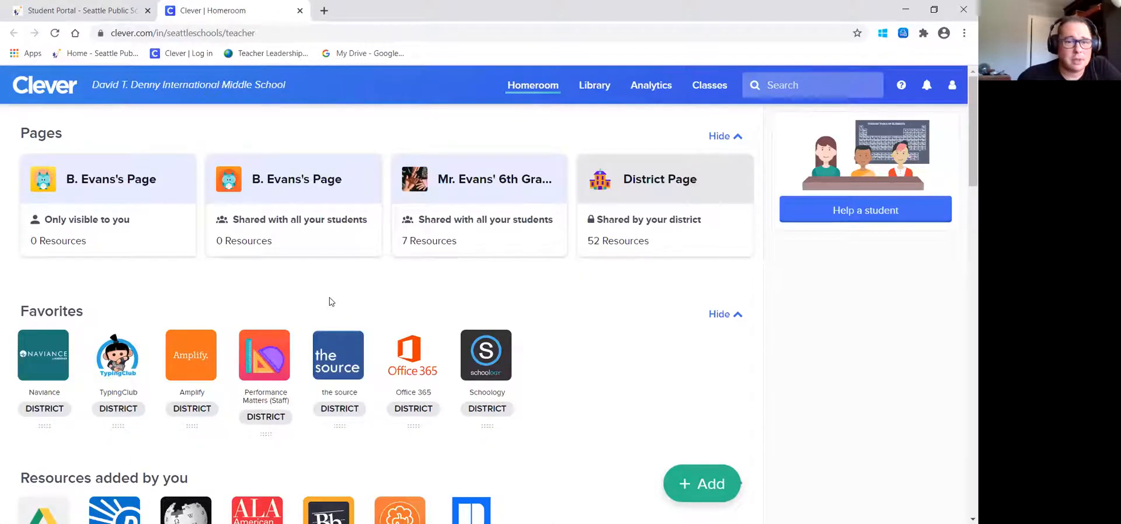
mouse_move(324, 288)
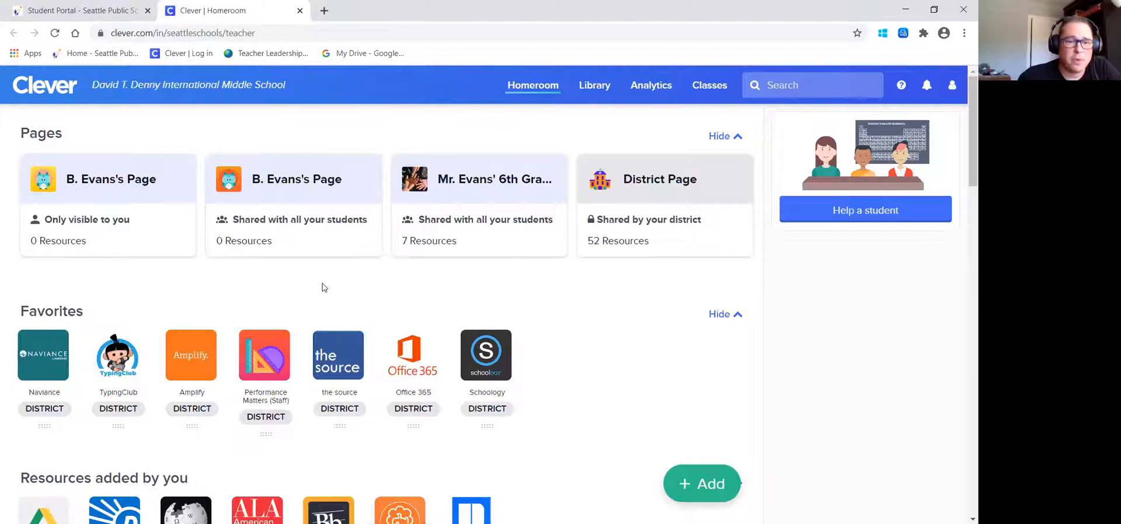
scroll("down", 3)
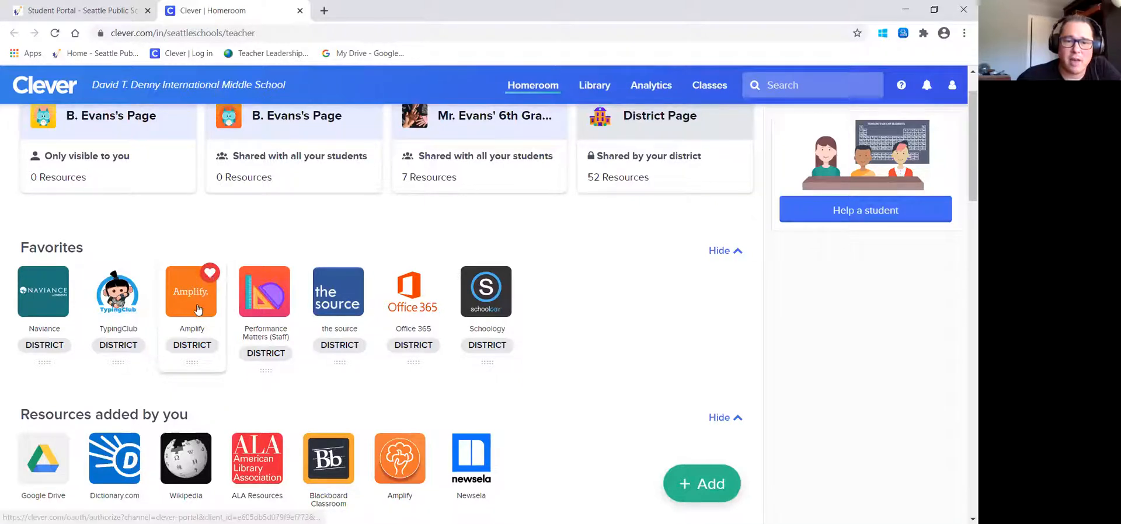
scroll("down", 3)
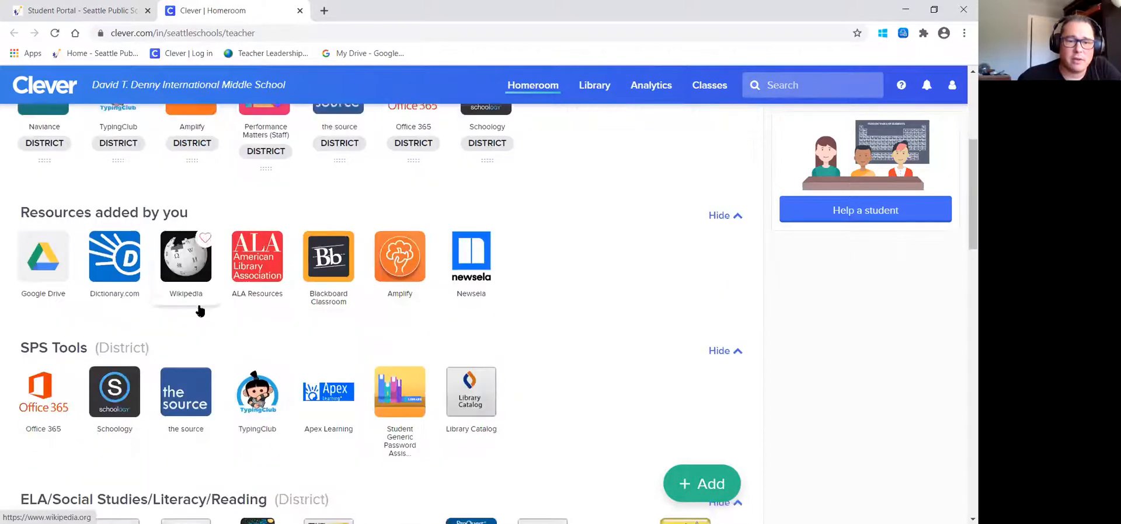
scroll("down", 3)
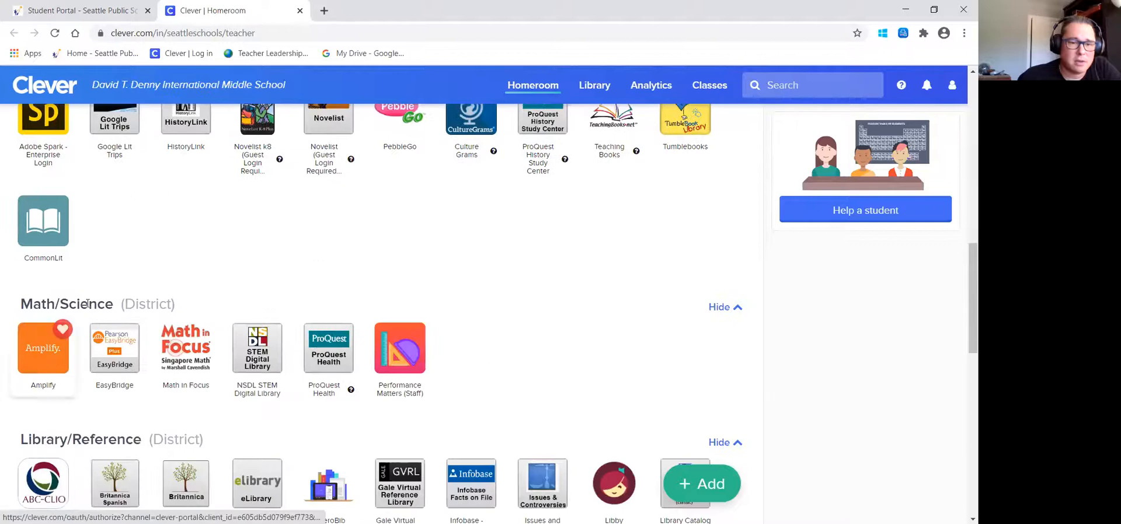
mouse_move(53, 364)
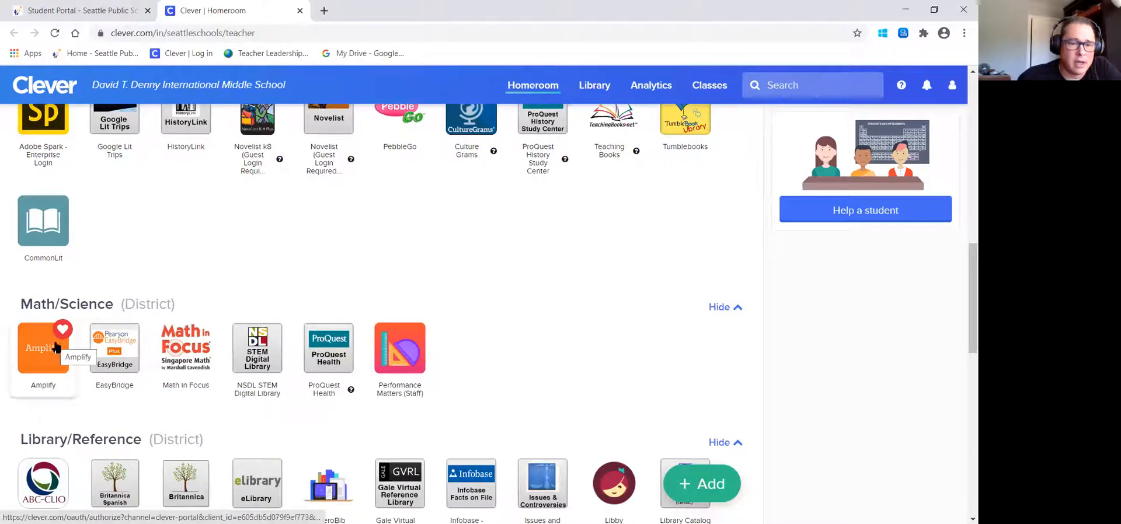
Step: Unfavorite then re-favorite Amplify so it lands last among Favorites
left_click(42, 349)
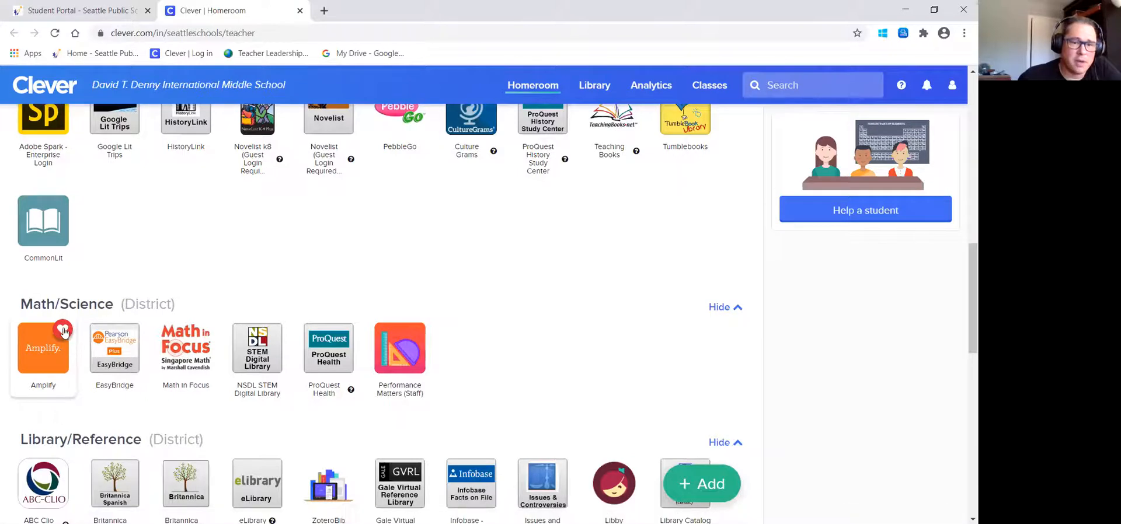
mouse_move(61, 347)
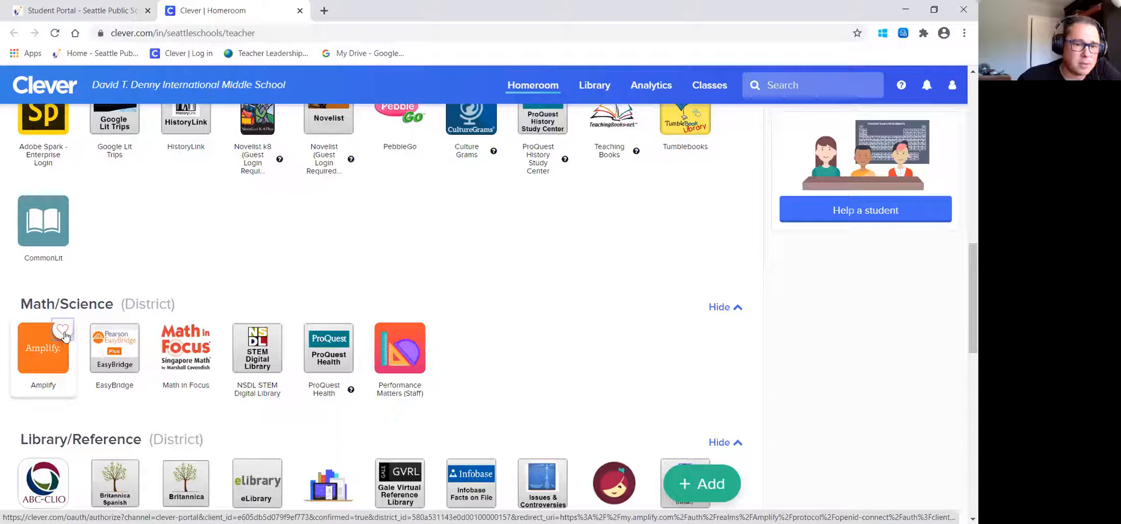
left_click(62, 329)
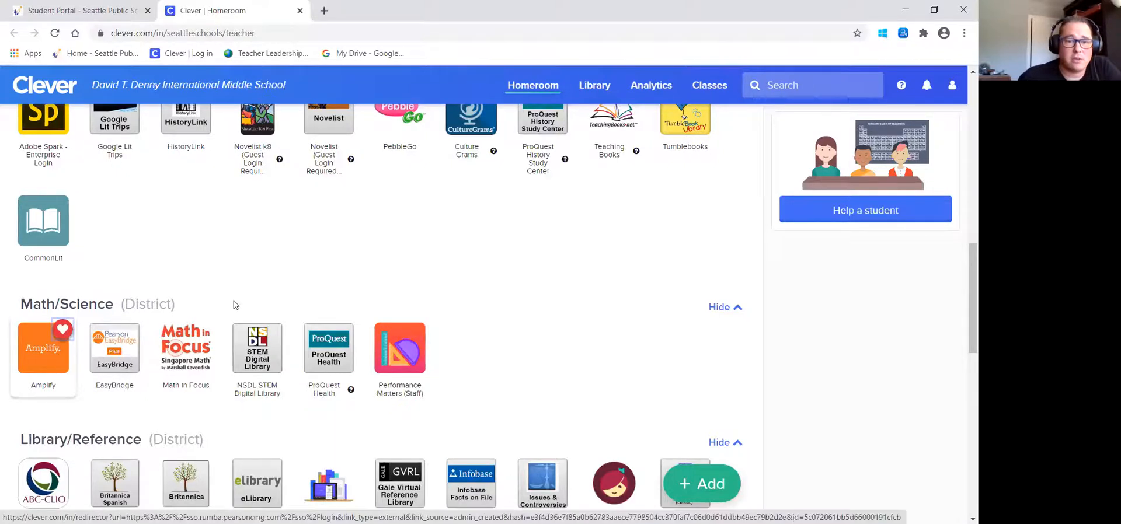
scroll("up", 3)
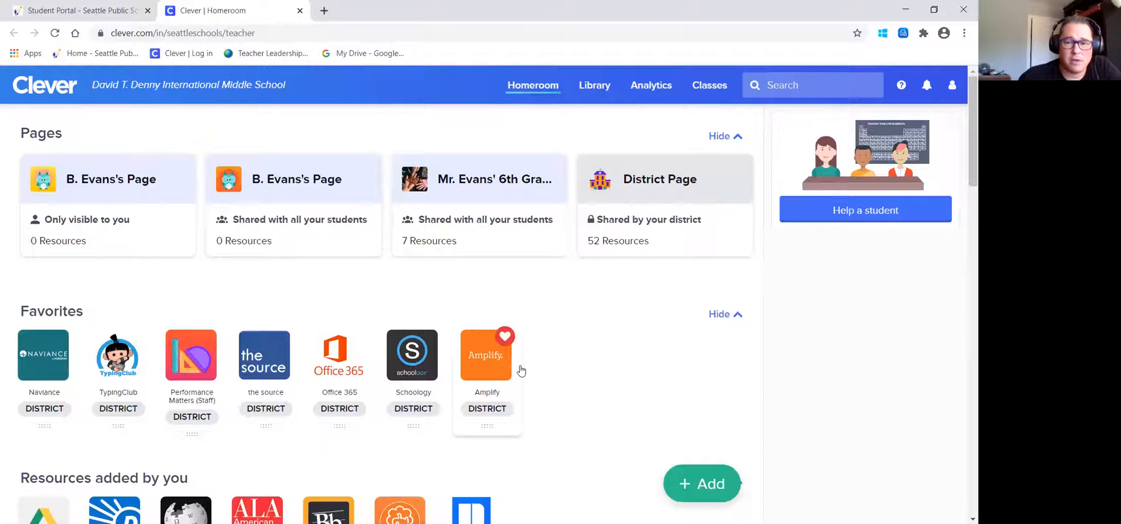
mouse_move(492, 365)
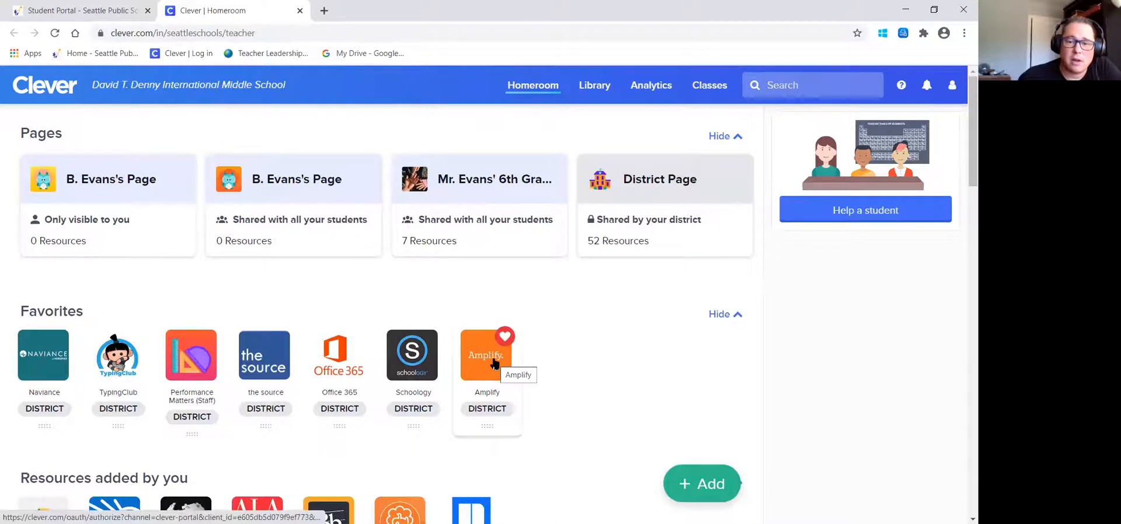
Step: Launch Amplify from Favorites and view the 6th Grade units down to Thermal Energy
left_click(485, 355)
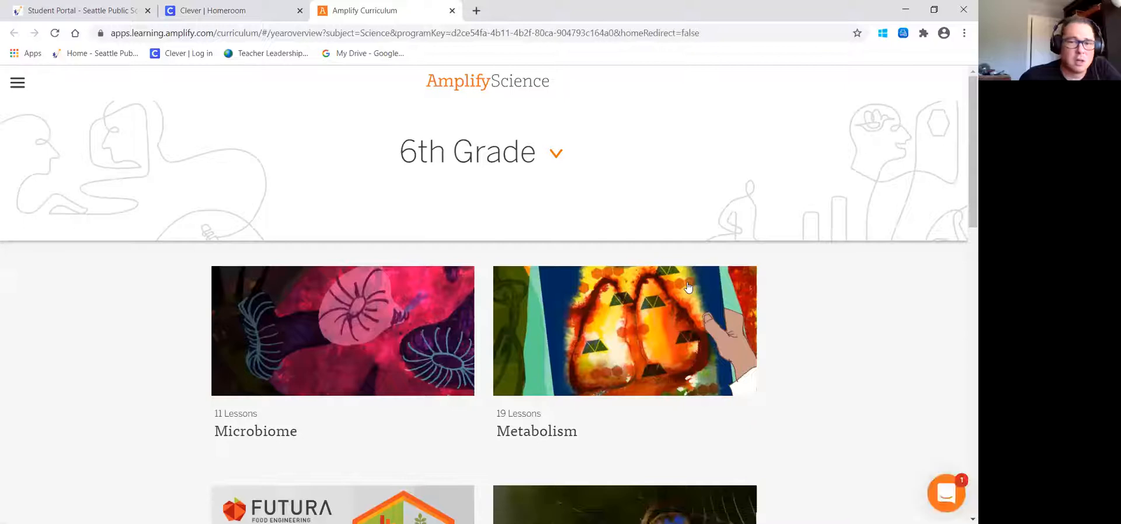
mouse_move(529, 301)
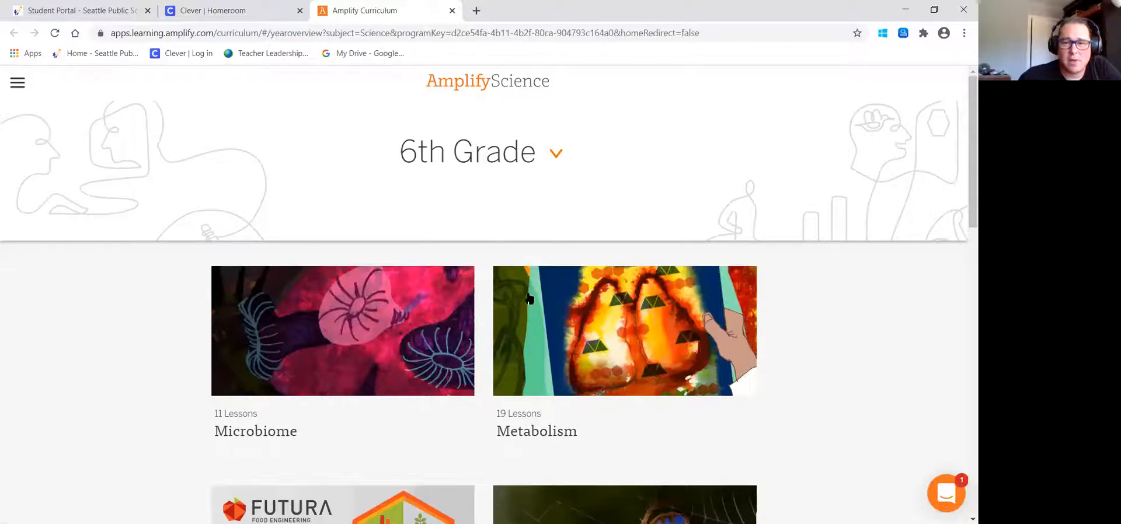
scroll("down", 3)
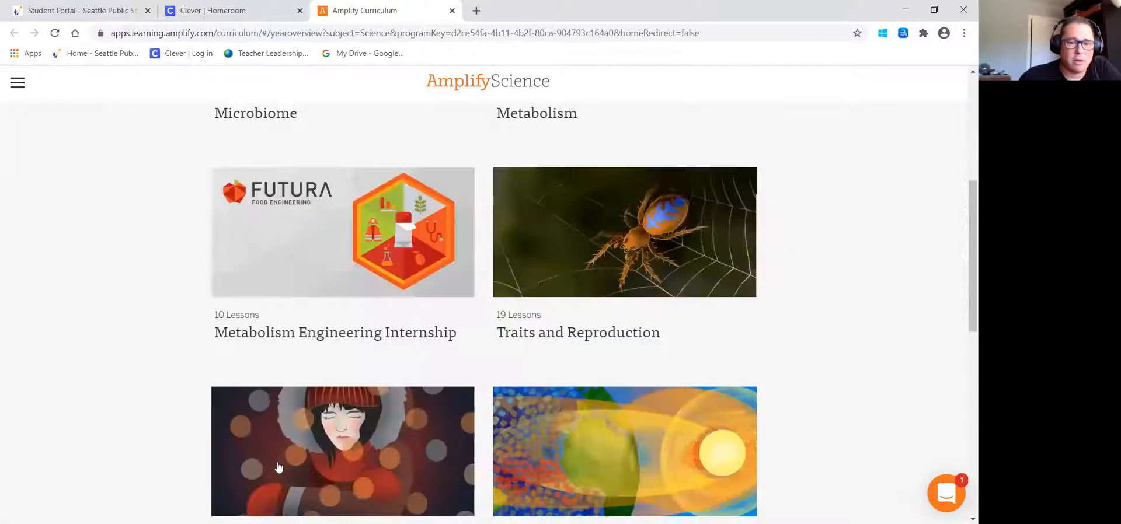
scroll("down", 3)
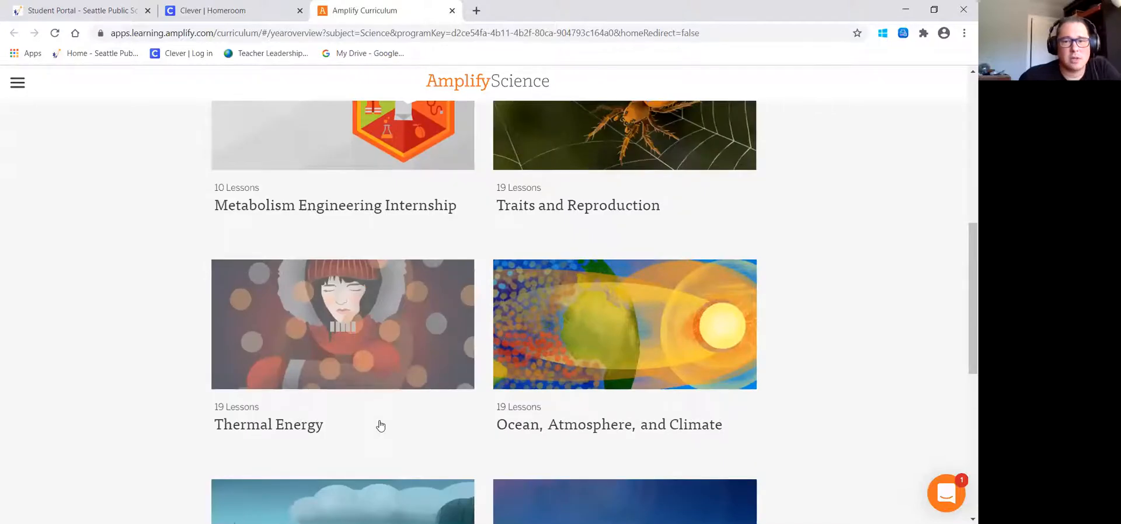
mouse_move(362, 436)
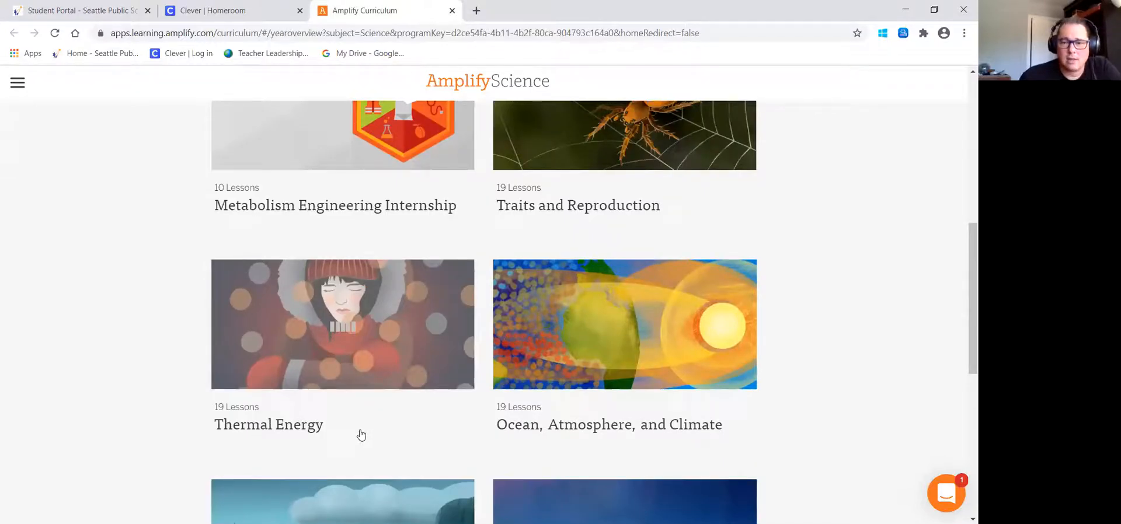
left_click(343, 325)
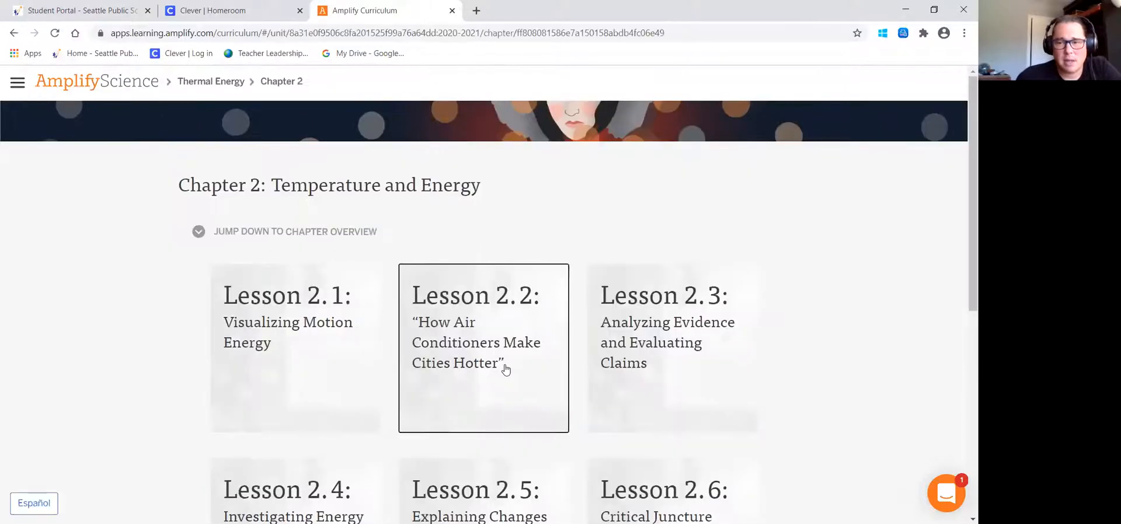
left_click(484, 347)
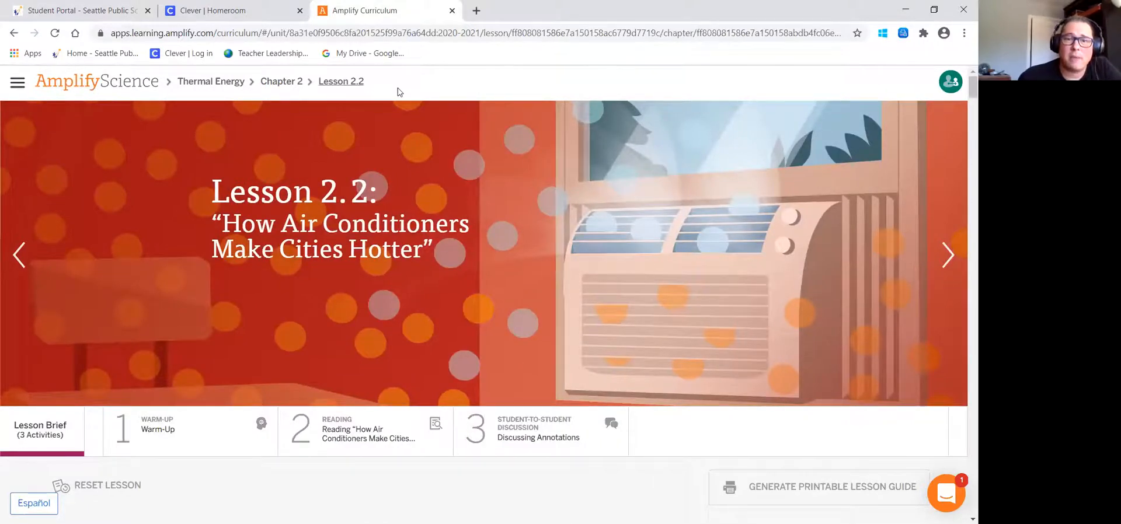
mouse_move(211, 85)
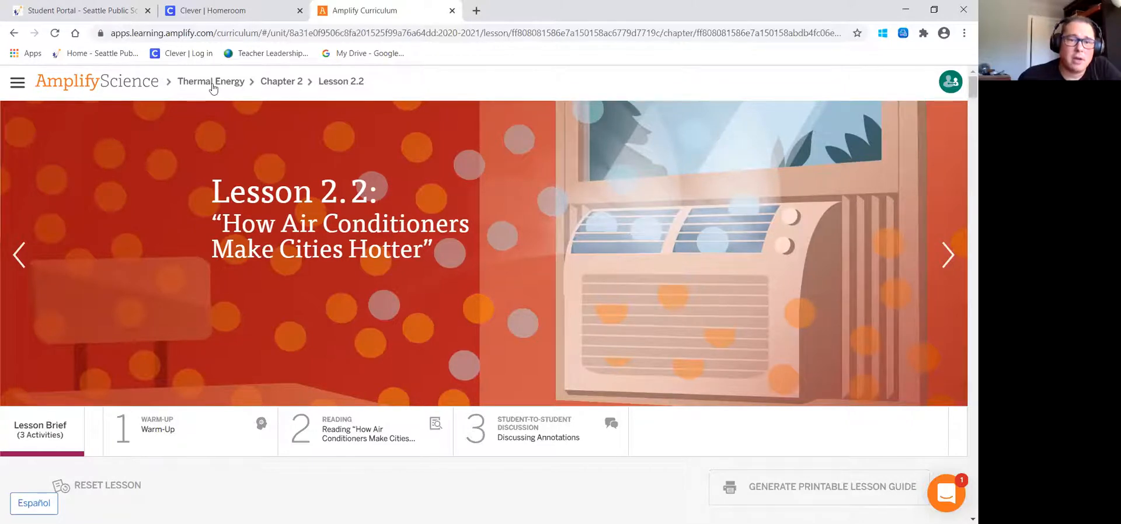
mouse_move(93, 82)
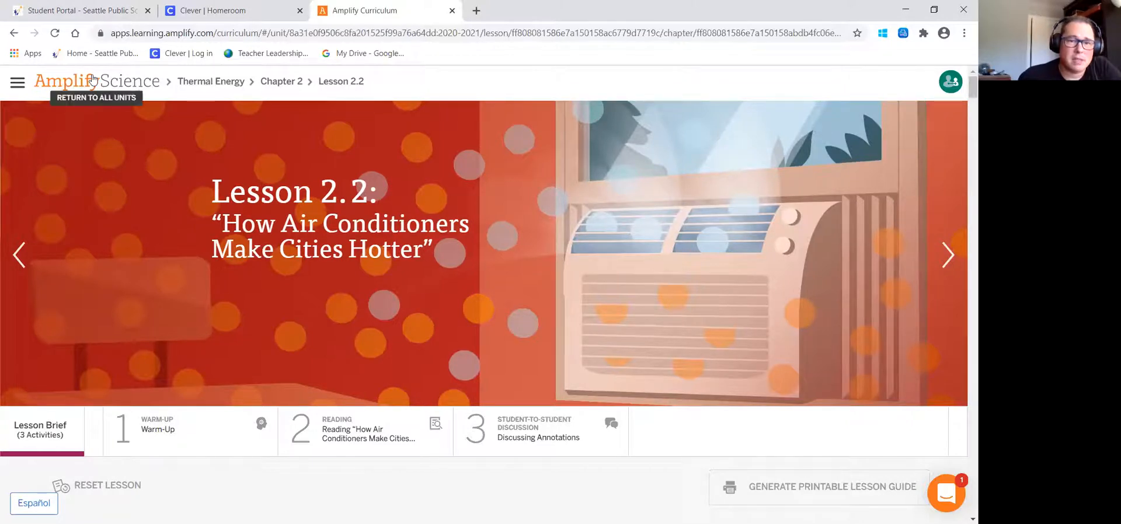
mouse_move(207, 87)
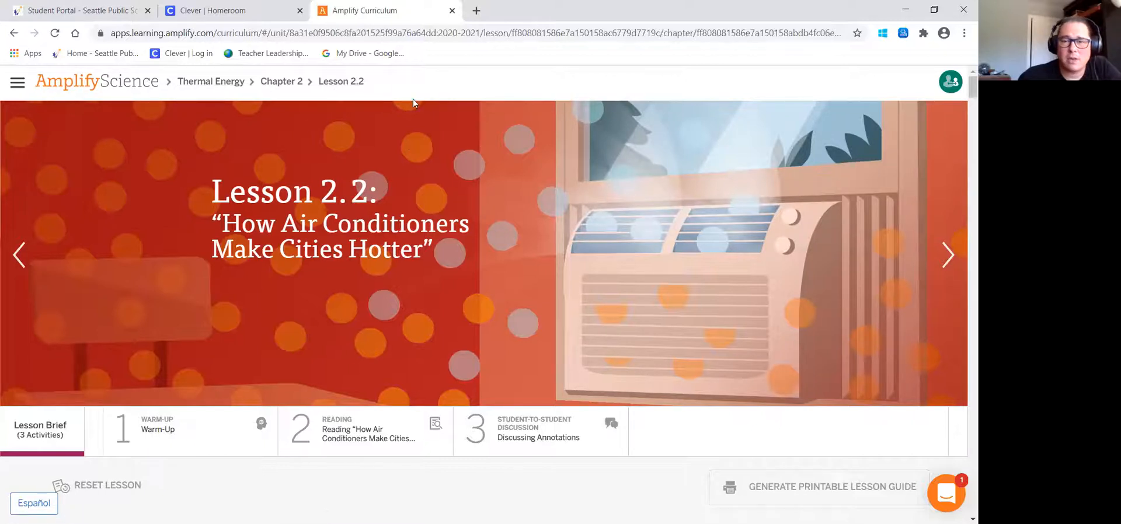
mouse_move(259, 128)
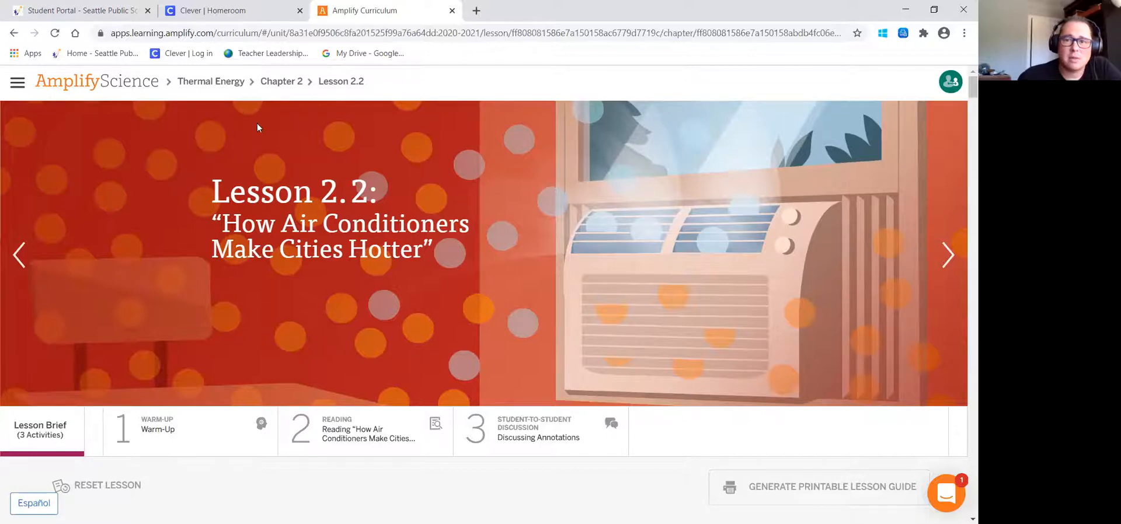
mouse_move(110, 86)
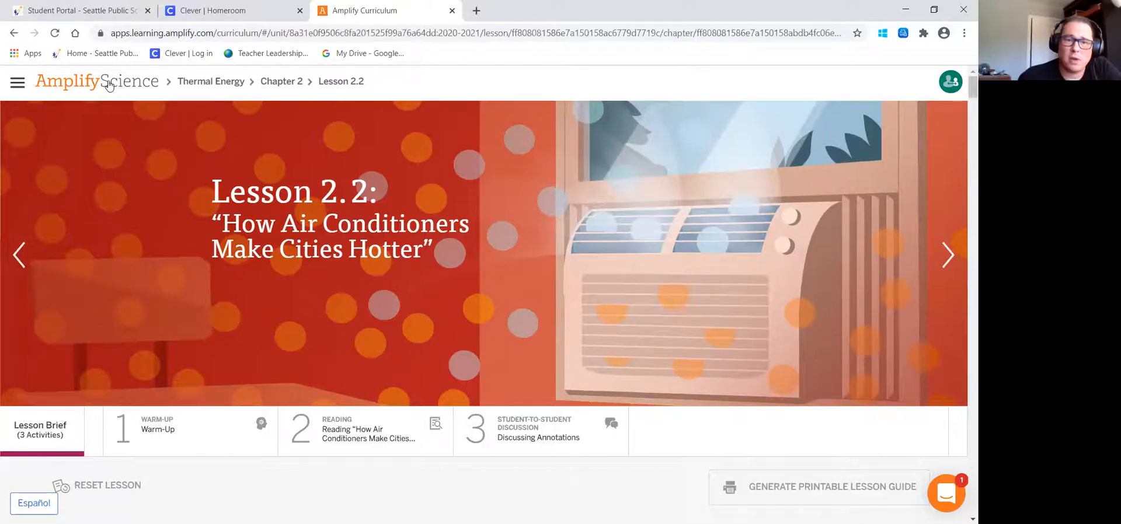
mouse_move(103, 87)
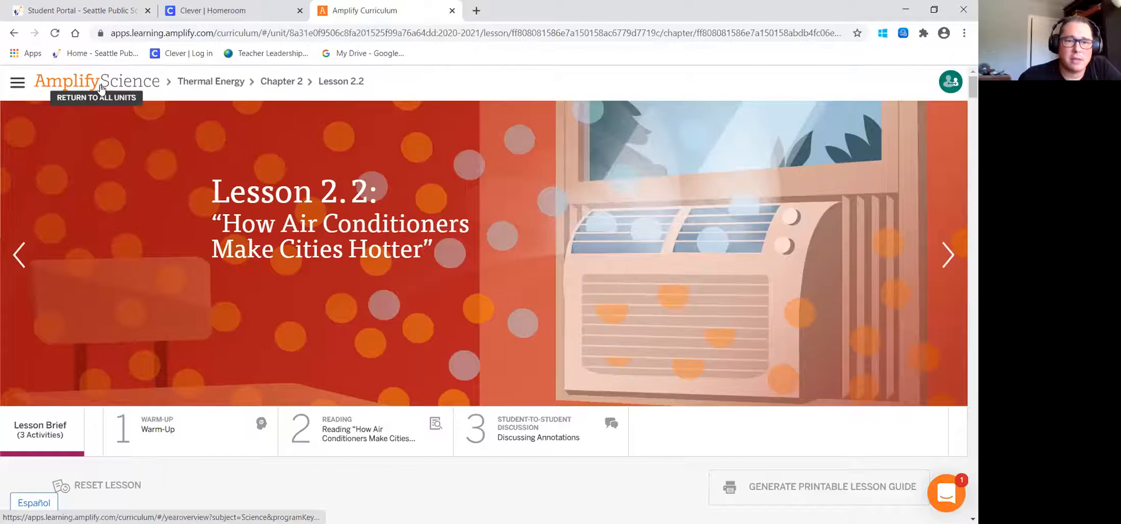
Step: Return to all units via the AmplifyScience logo and show the grade menu listing only 6th Grade
left_click(95, 81)
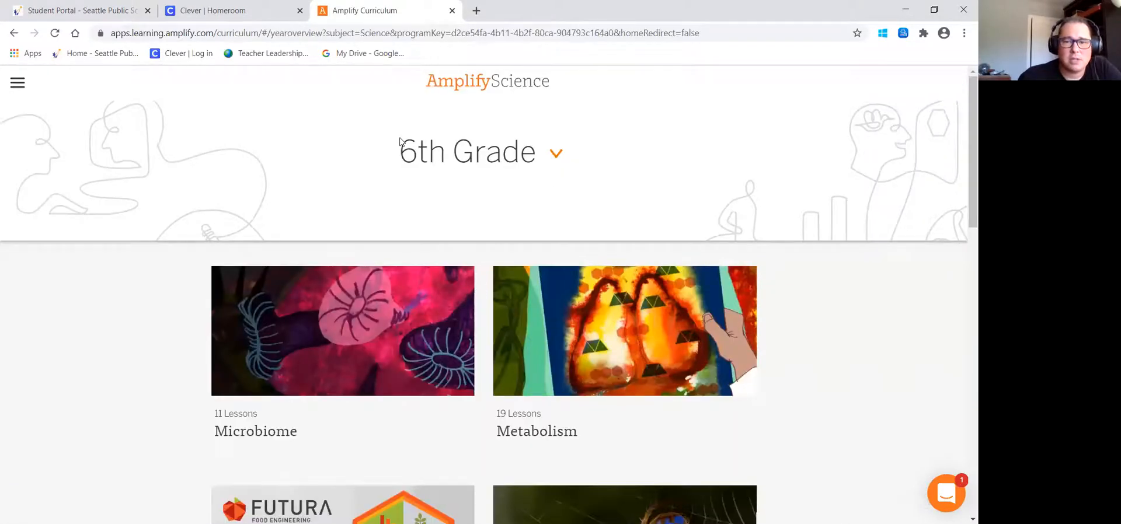
mouse_move(587, 171)
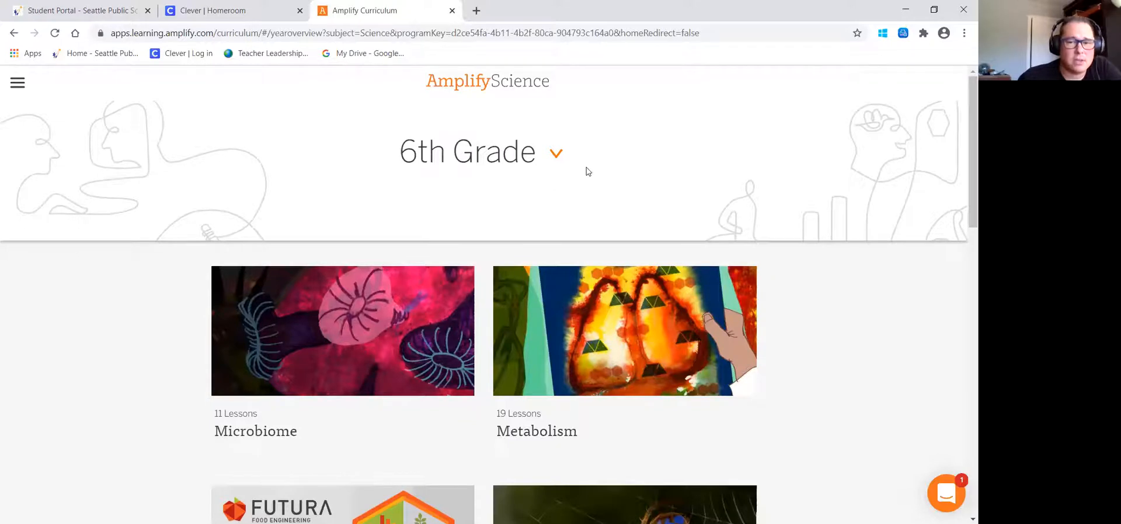
mouse_move(544, 183)
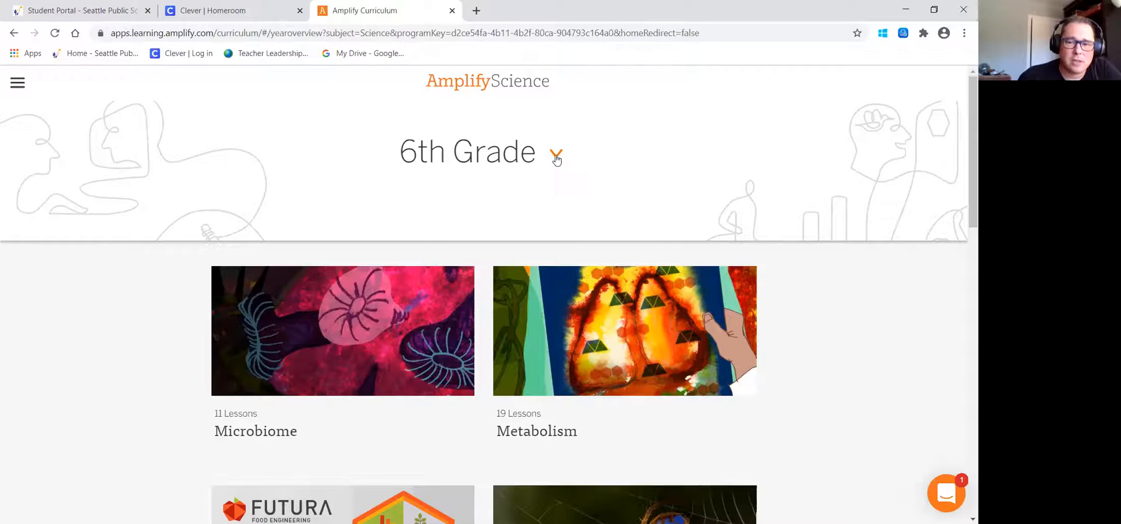
left_click(556, 157)
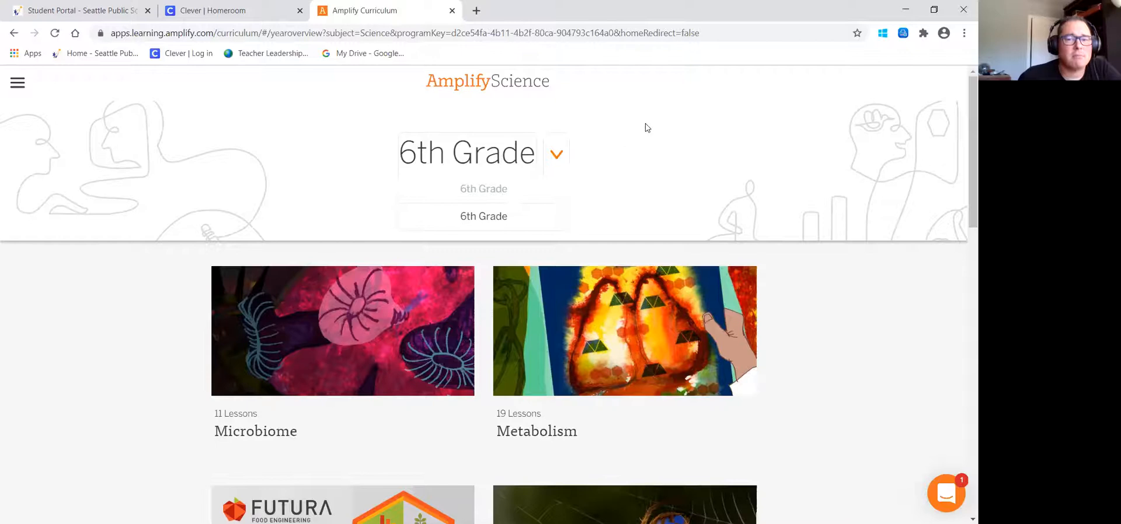
mouse_move(491, 129)
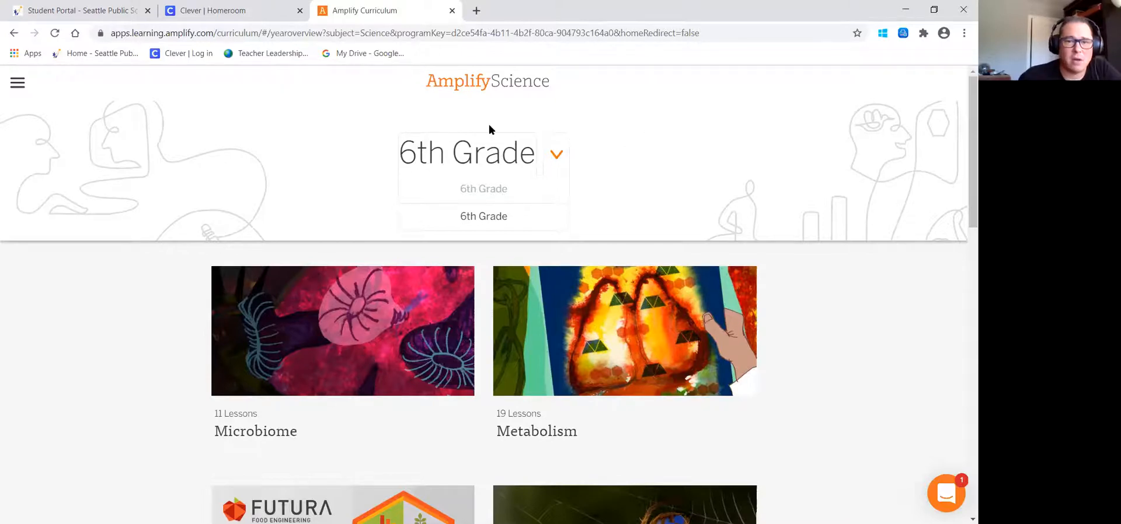
mouse_move(551, 178)
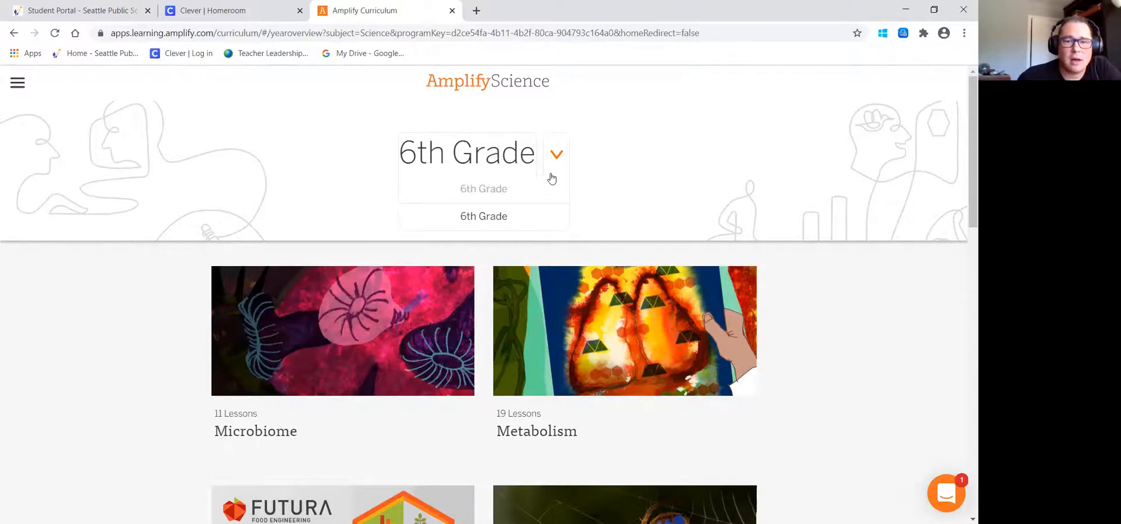
mouse_move(487, 219)
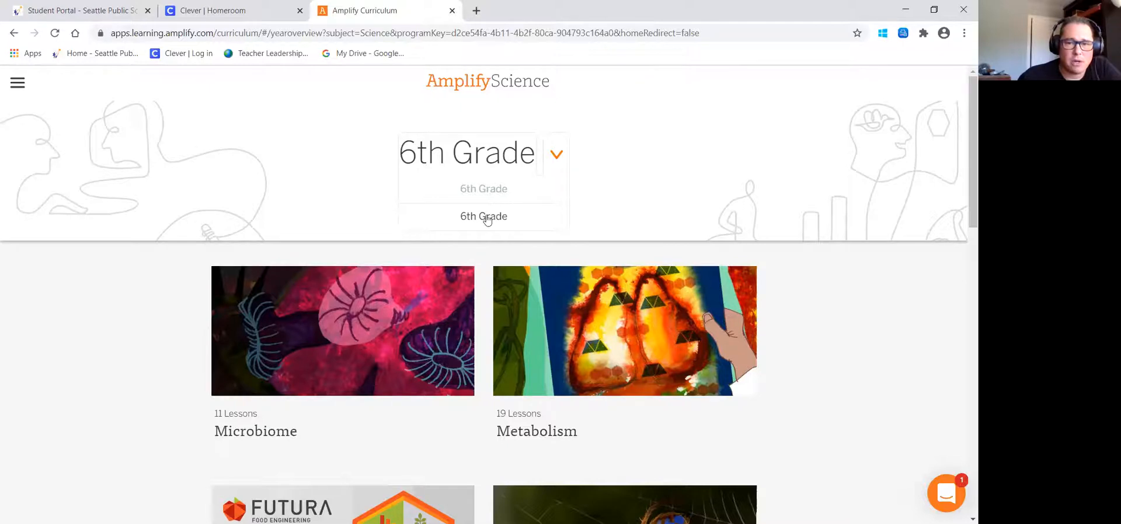
scroll("down", 3)
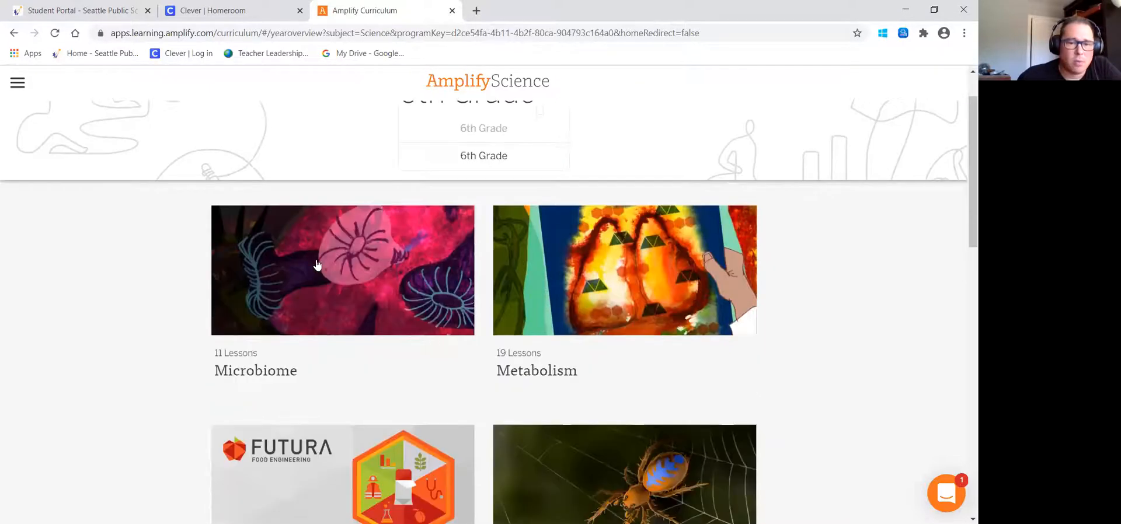
scroll("down", 3)
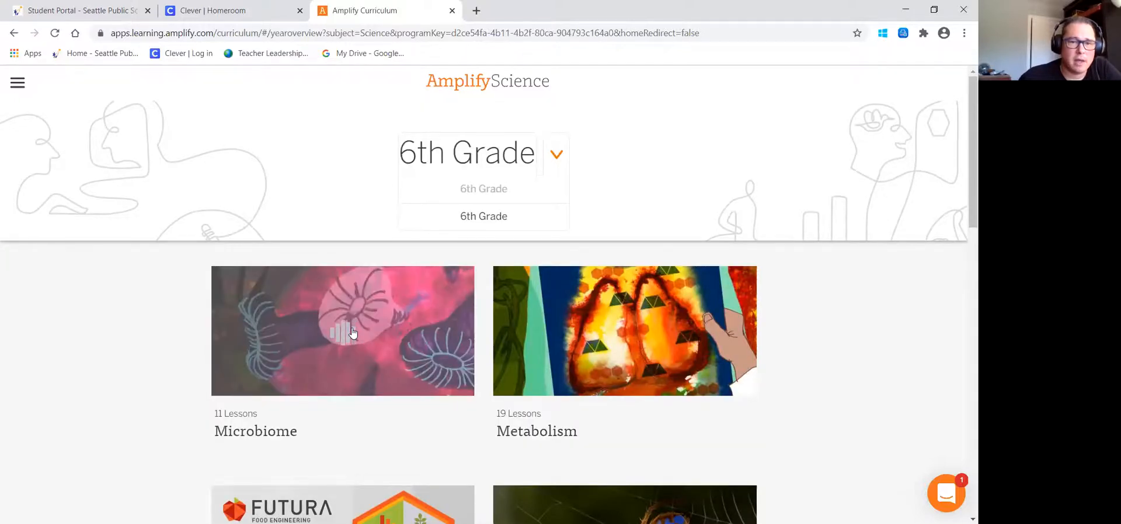
Step: Enter the Microbiome unit and reach its Chapter 1 card for Lesson 1.1
left_click(351, 332)
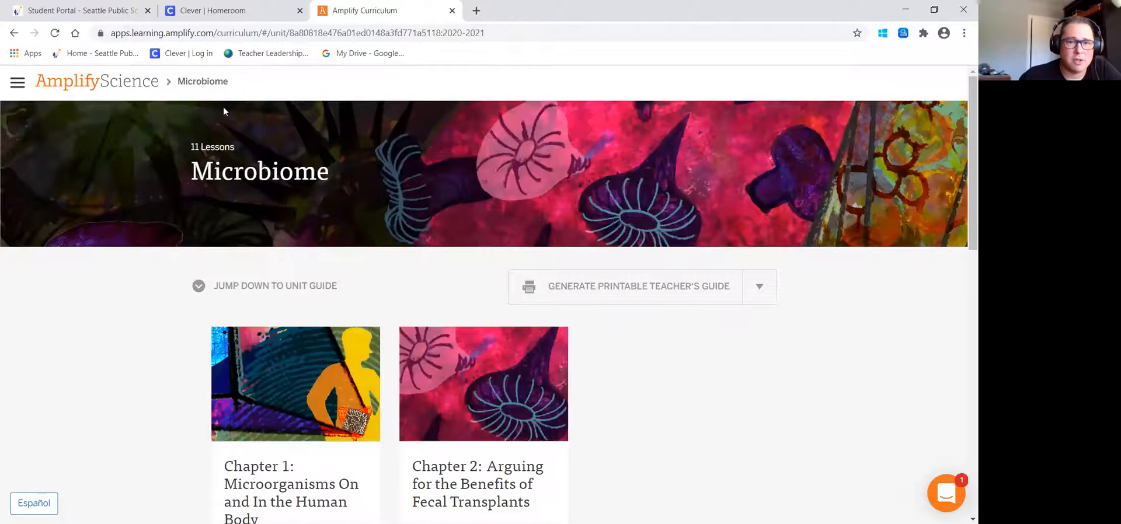
mouse_move(560, 349)
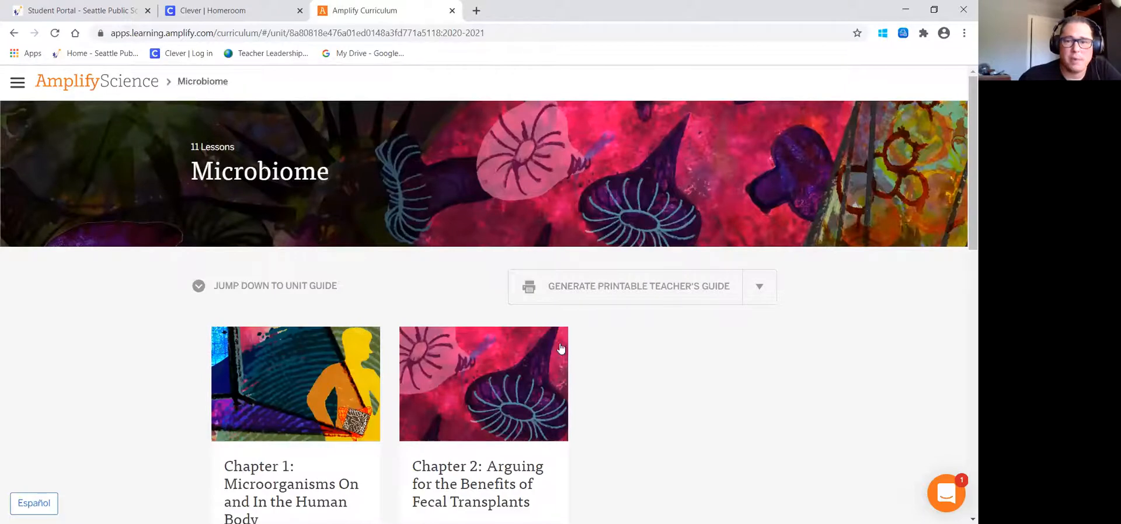
mouse_move(490, 348)
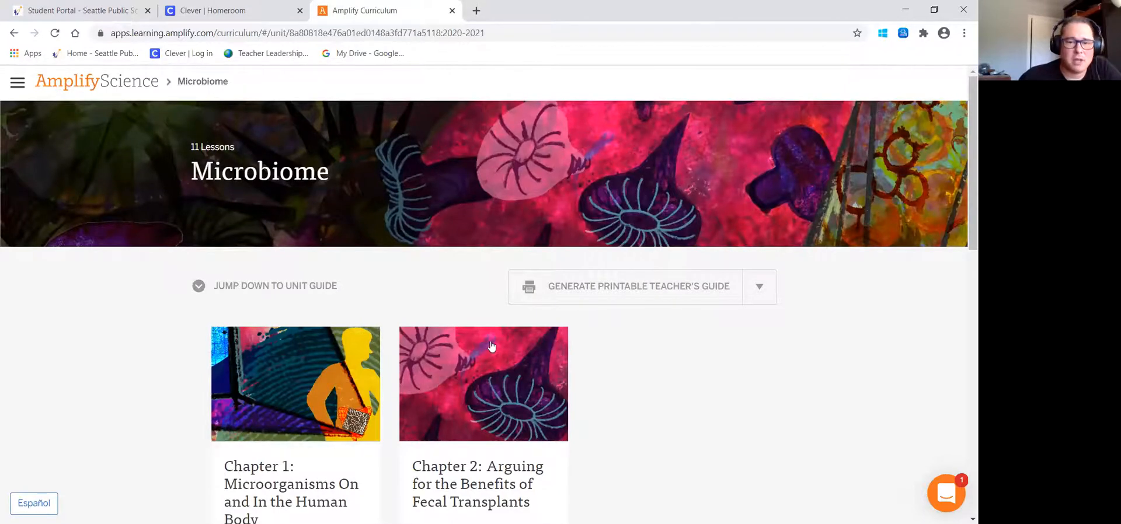
scroll("down", 3)
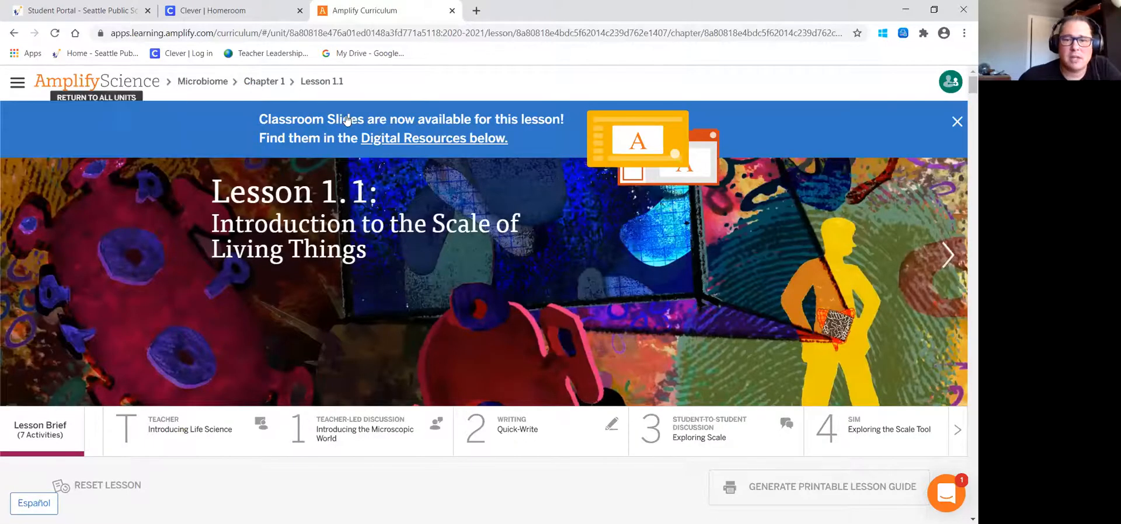
mouse_move(831, 177)
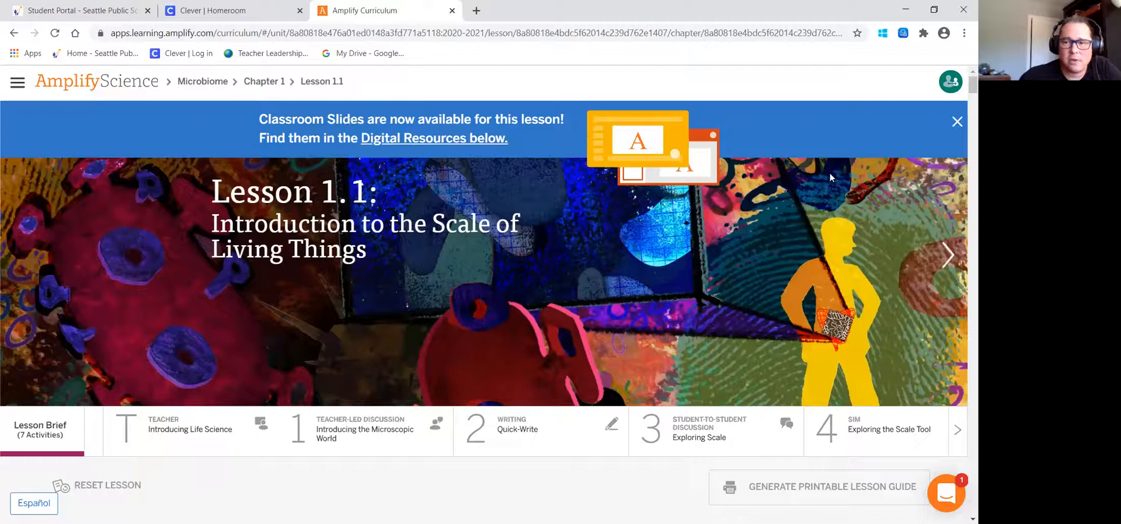
mouse_move(638, 361)
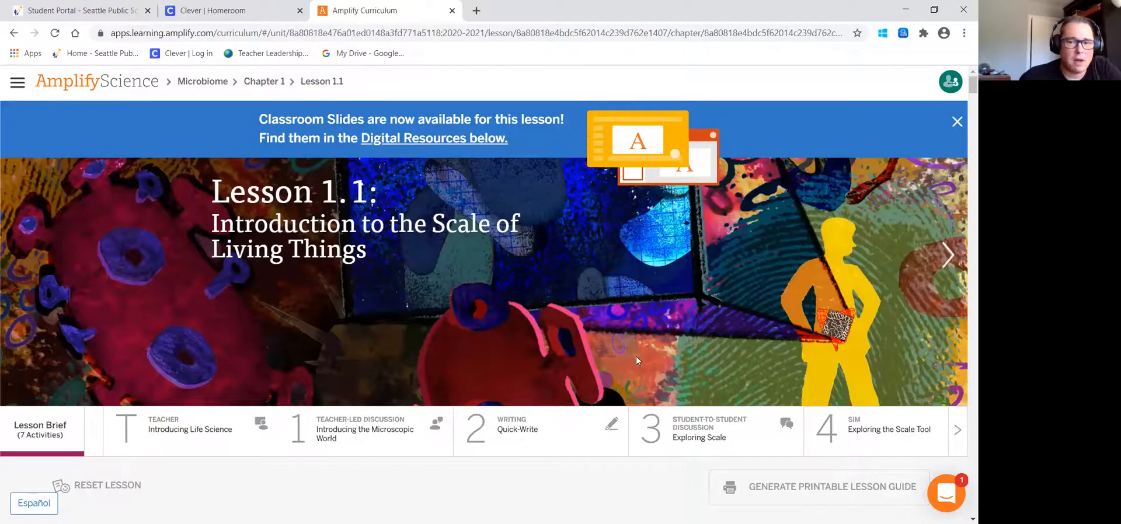
scroll("down", 3)
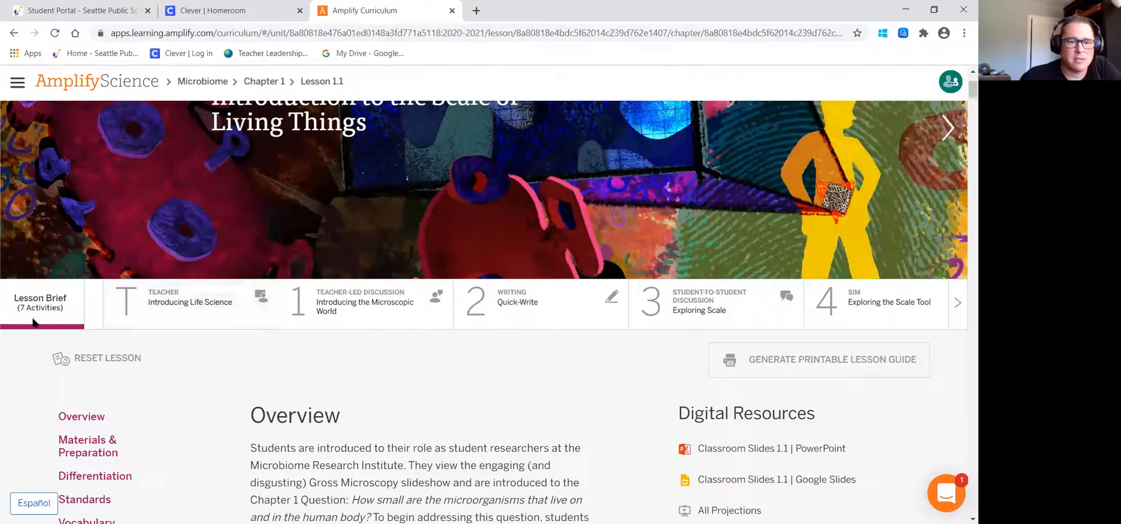
mouse_move(196, 318)
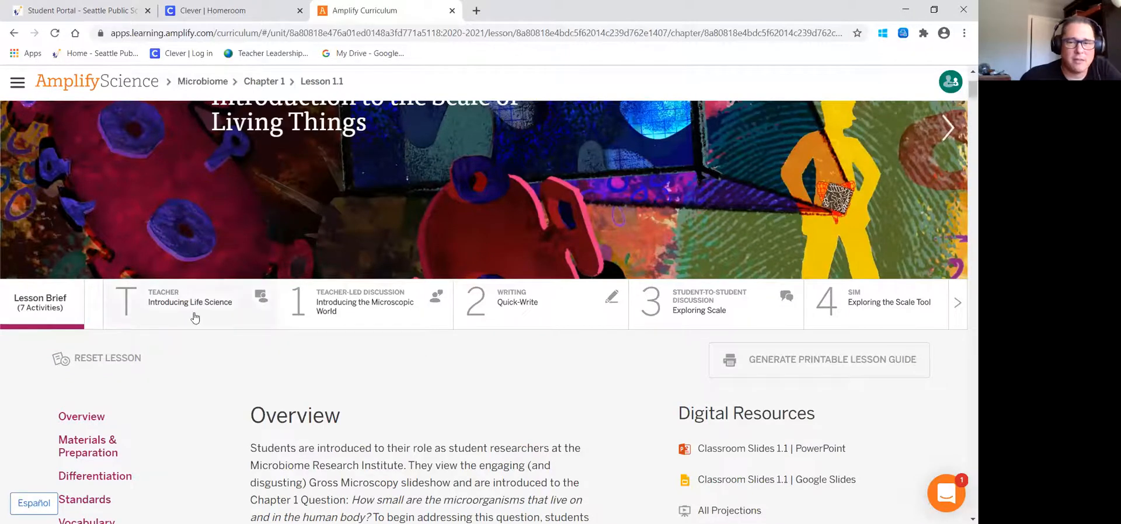
mouse_move(194, 291)
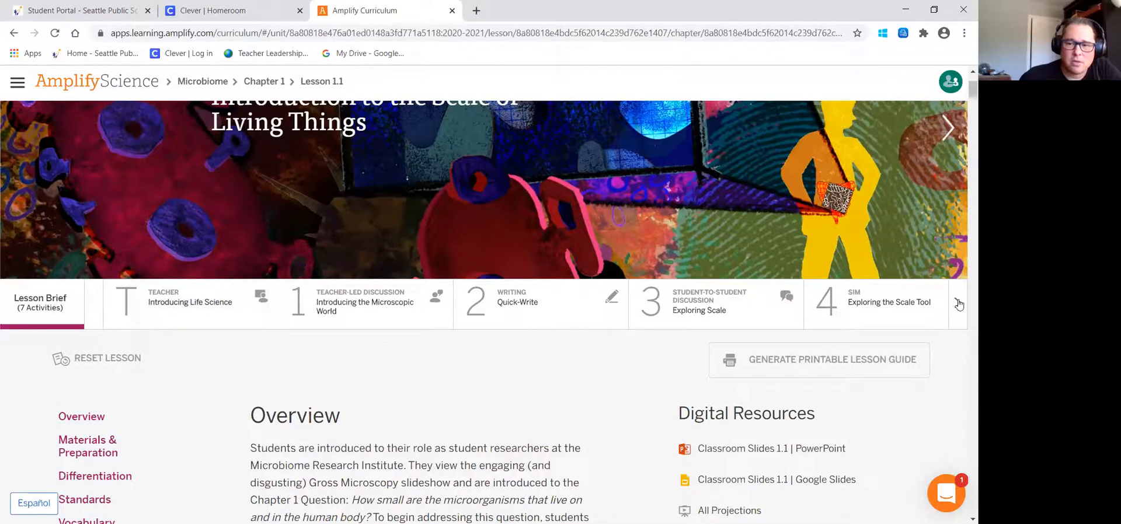
left_click(958, 305)
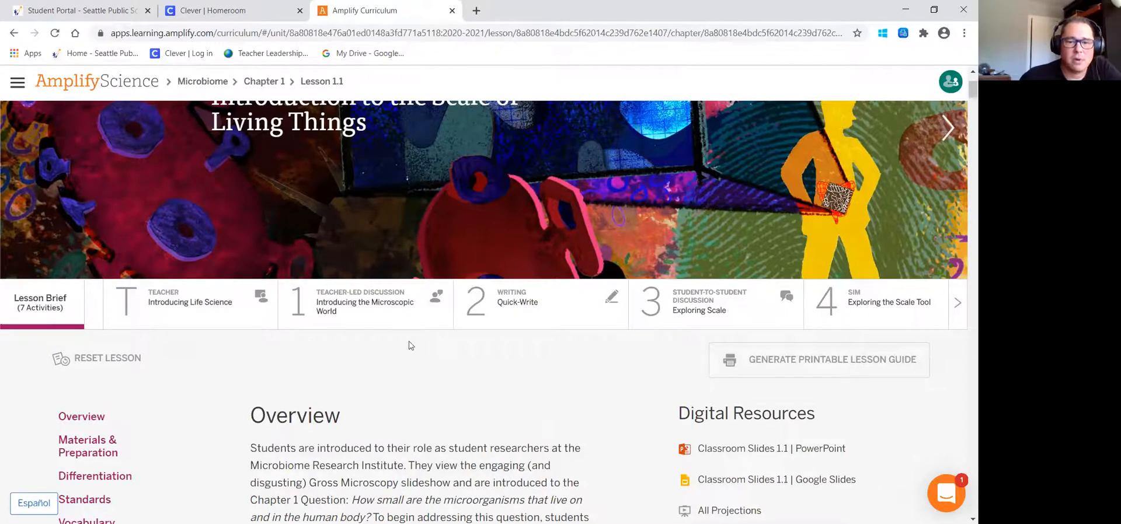
mouse_move(558, 318)
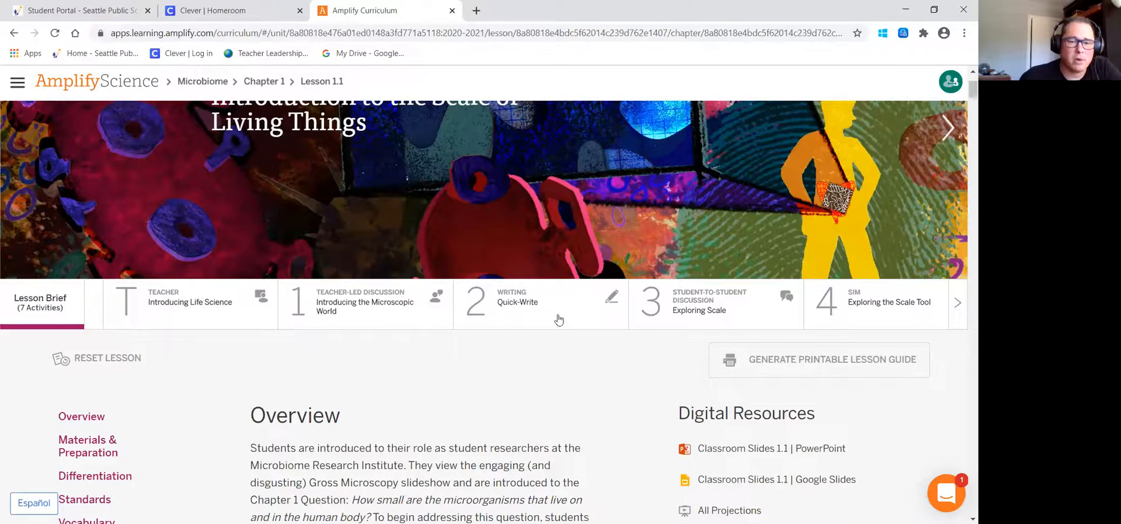
Step: View activity 1, Introducing the Microscopic World, and read through its Step-by-step guide
left_click(365, 302)
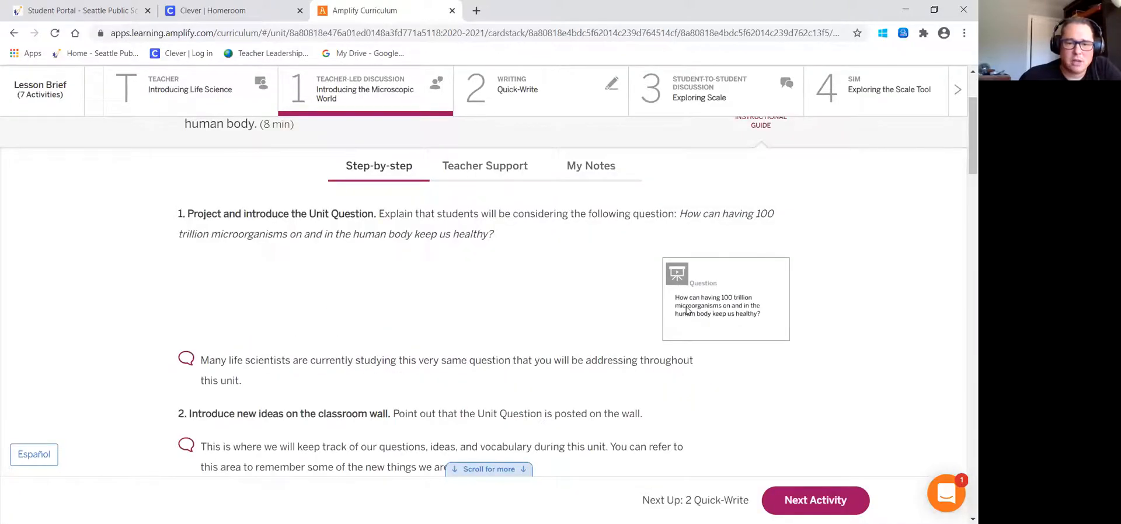
scroll("down", 3)
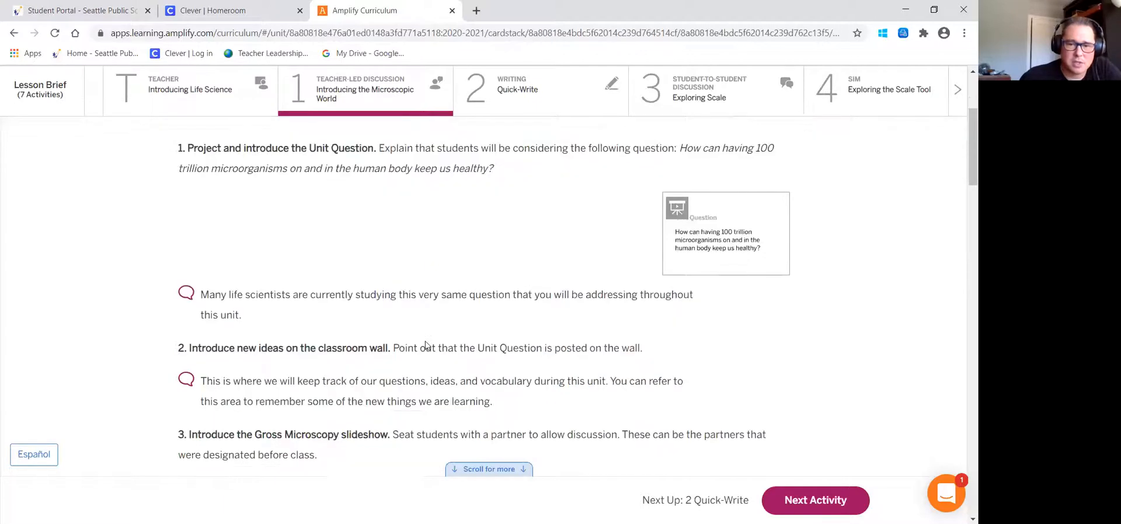
scroll("down", 3)
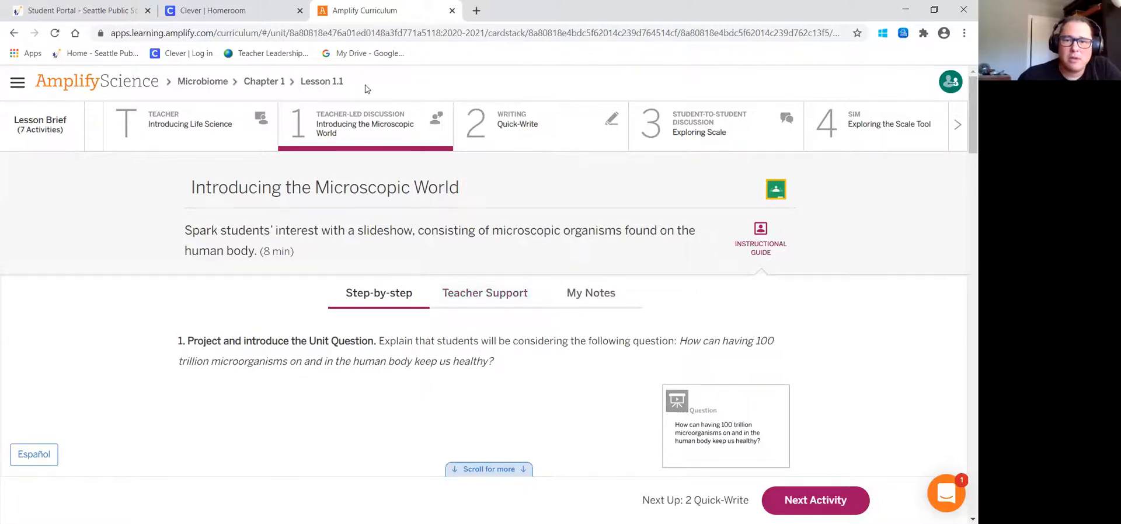
mouse_move(18, 82)
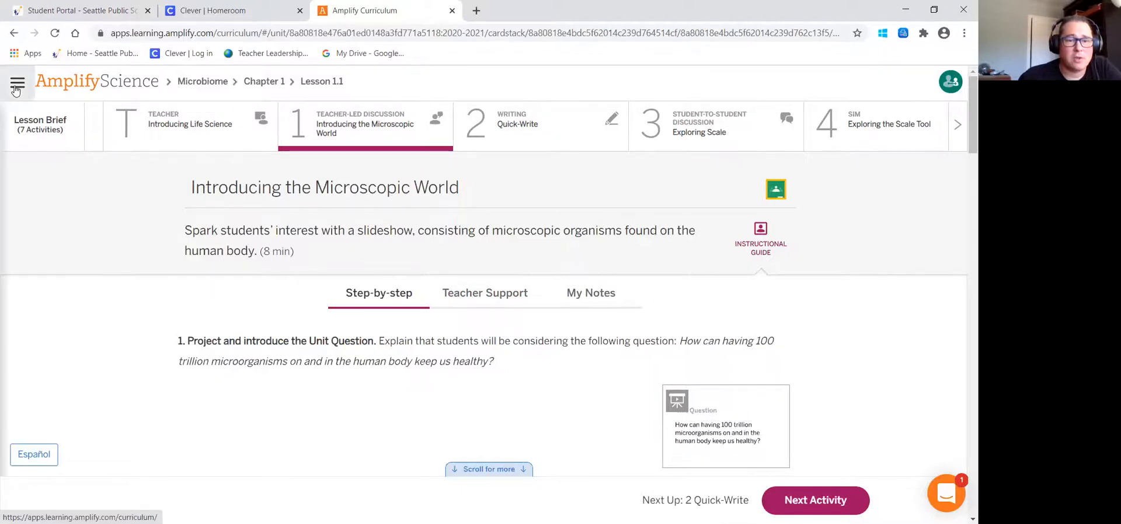
Step: Show the three-bar menu panel and review its Tools, Science Apps and additional resources
left_click(16, 85)
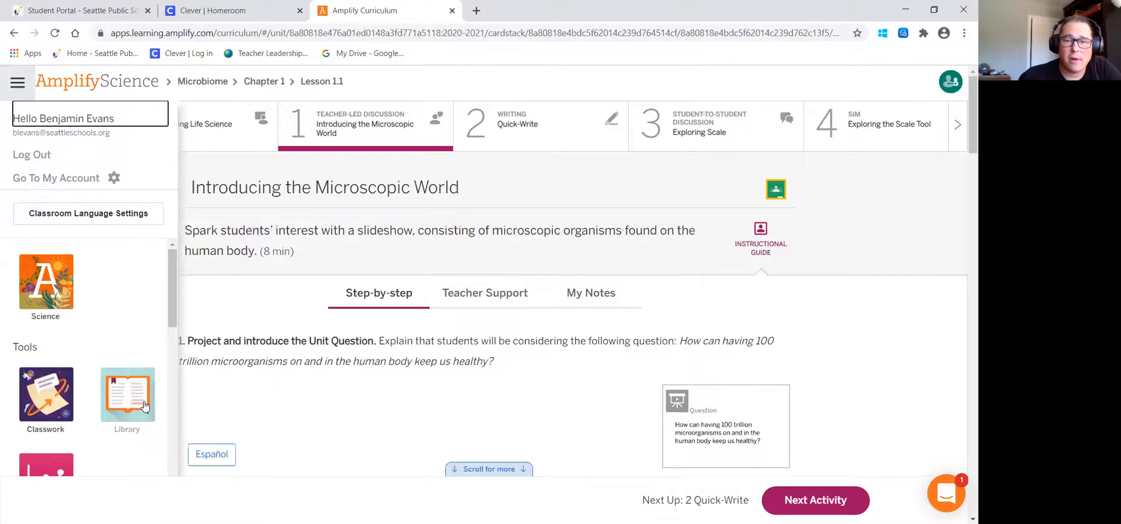
mouse_move(145, 410)
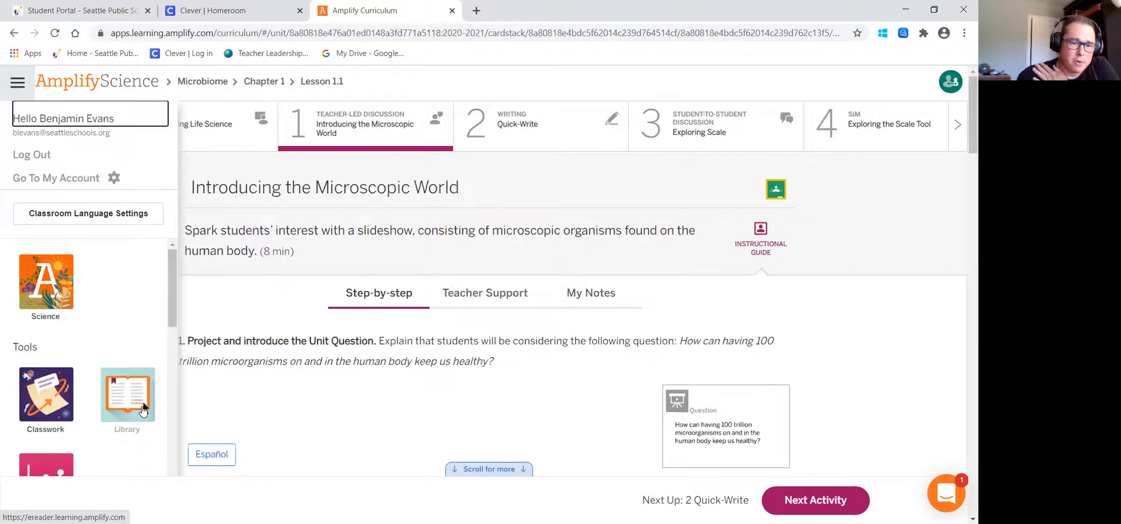
scroll("down", 3)
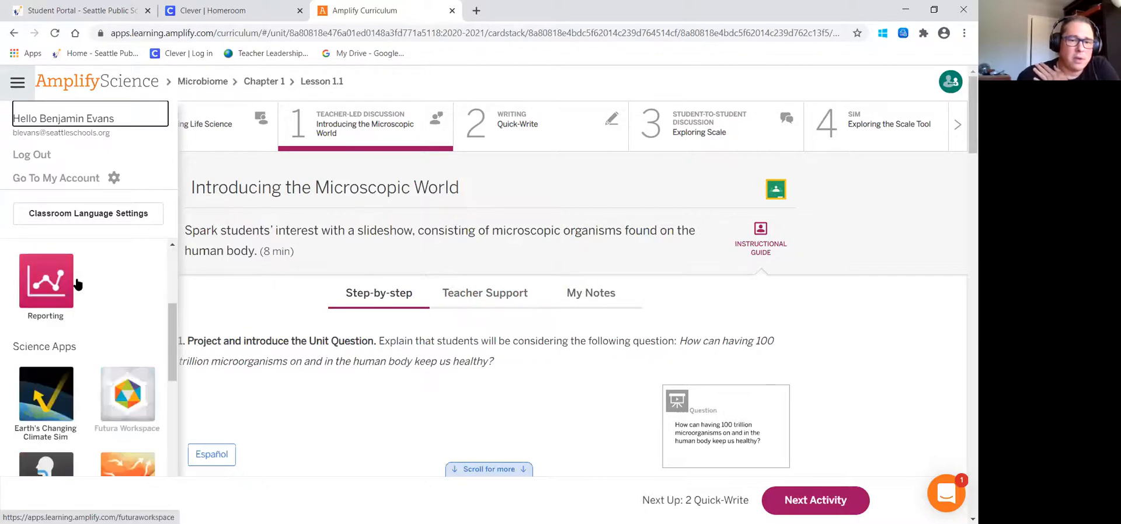
scroll("down", 3)
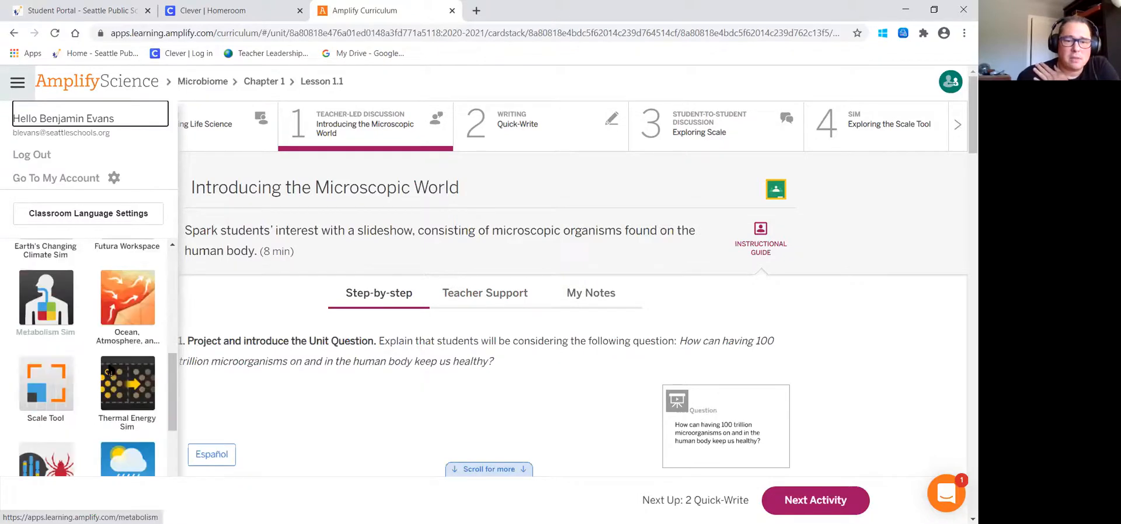
scroll("down", 3)
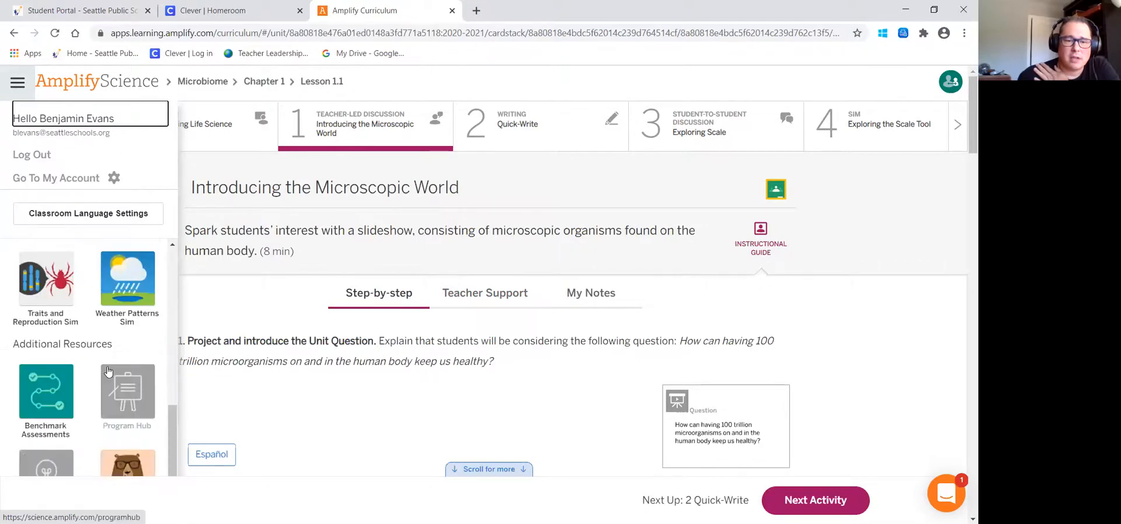
scroll("down", 3)
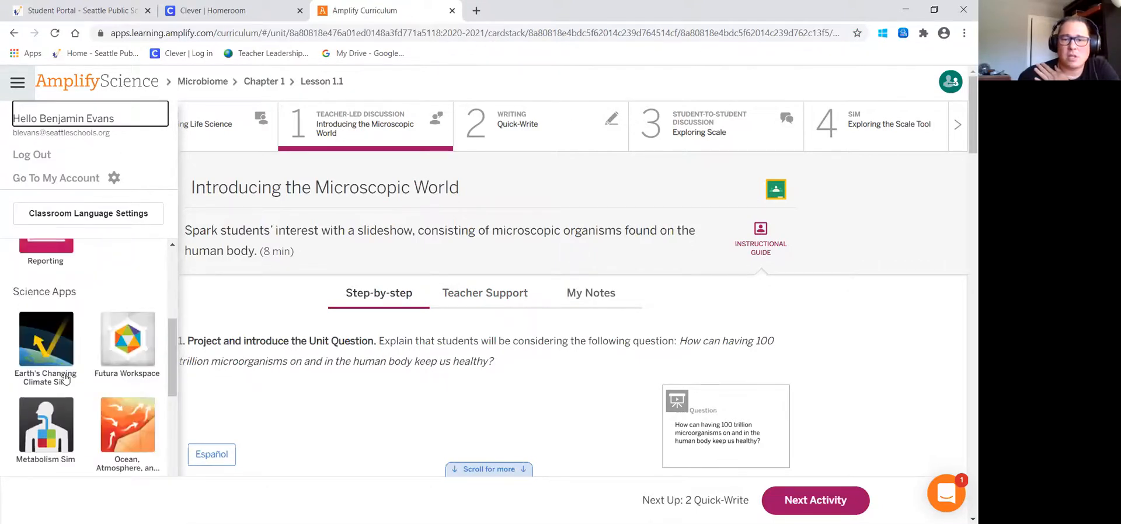
mouse_move(98, 360)
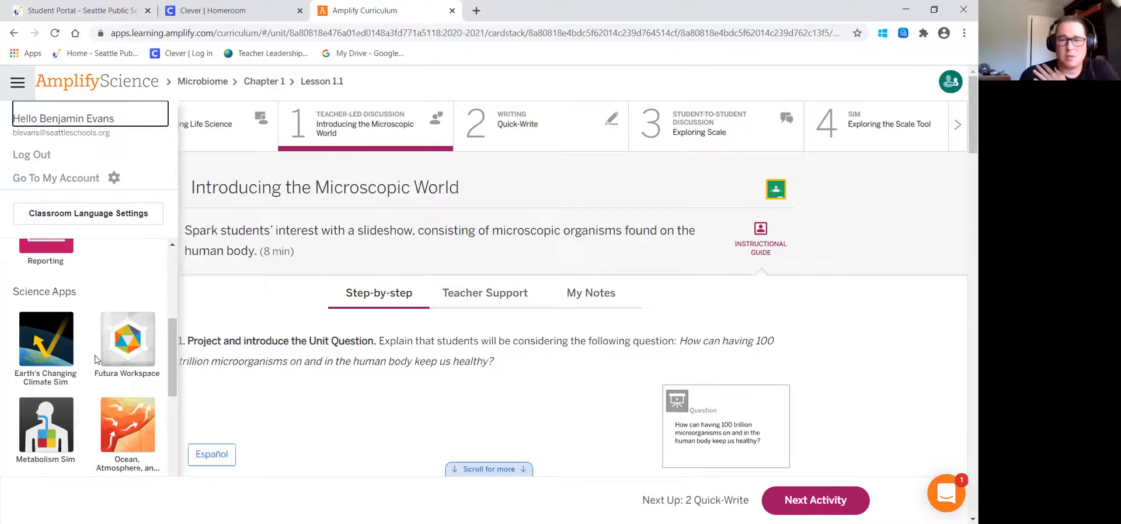
mouse_move(822, 312)
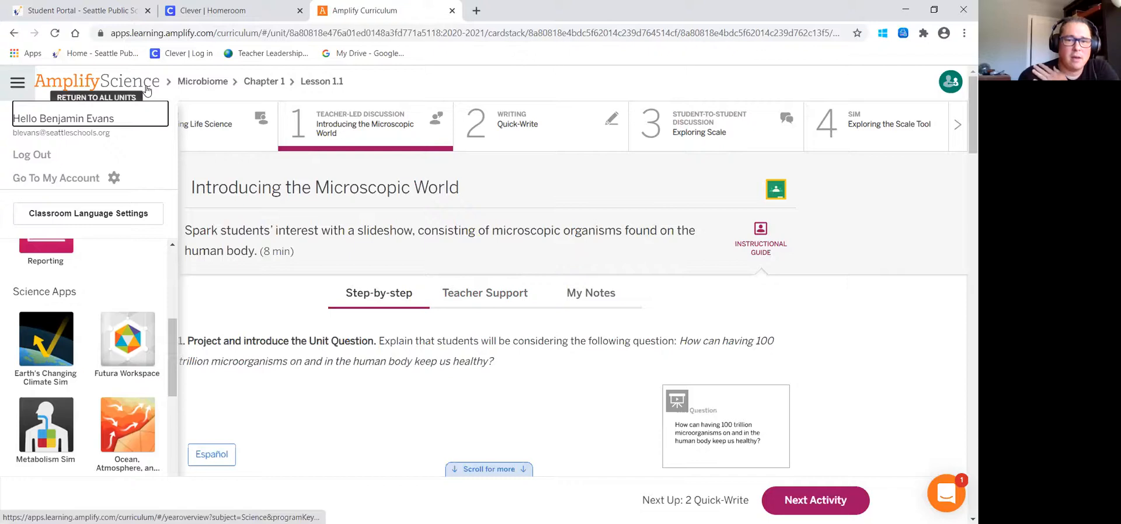
mouse_move(104, 84)
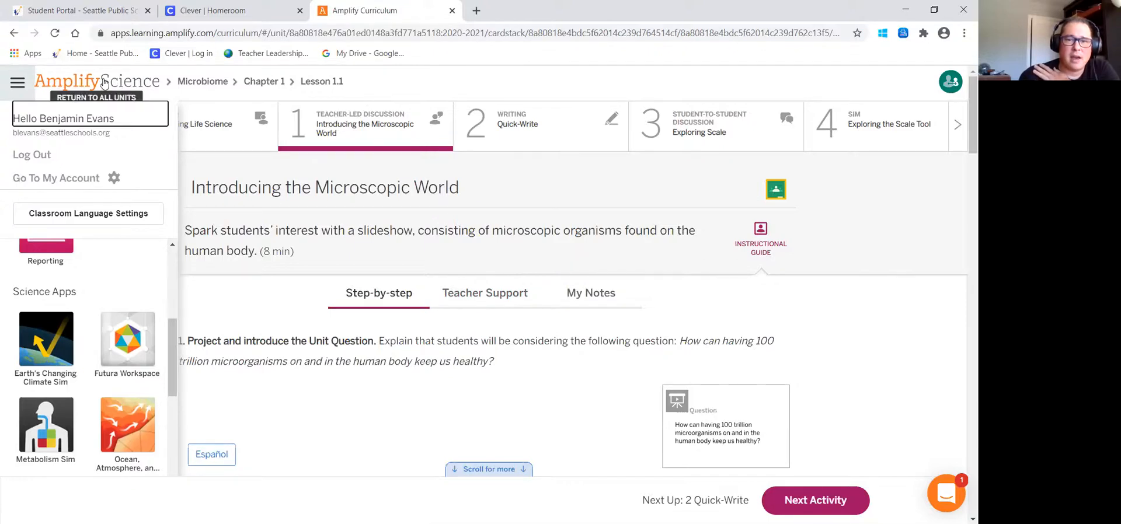
mouse_move(612, 178)
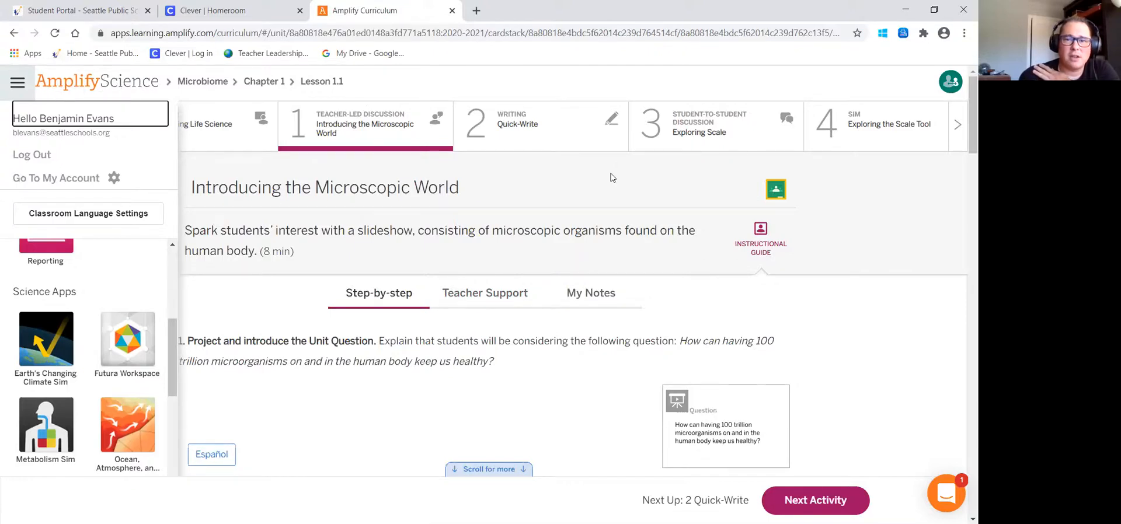
mouse_move(619, 167)
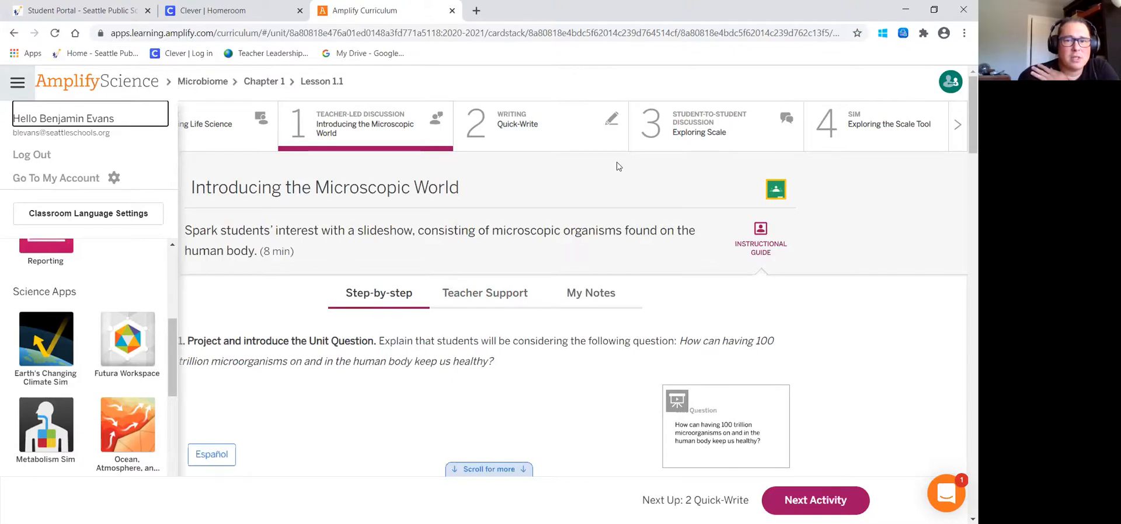
mouse_move(575, 255)
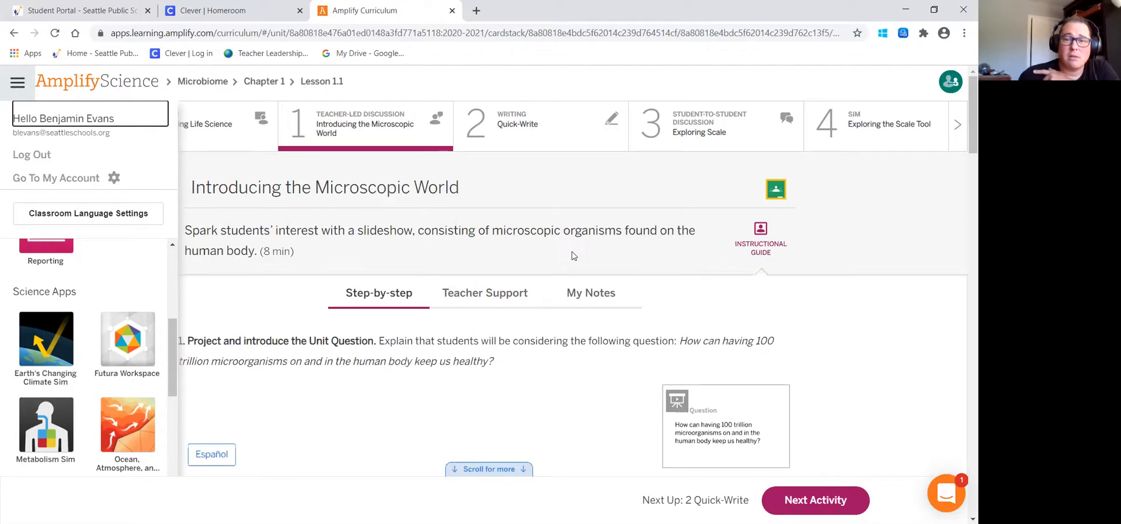
mouse_move(630, 257)
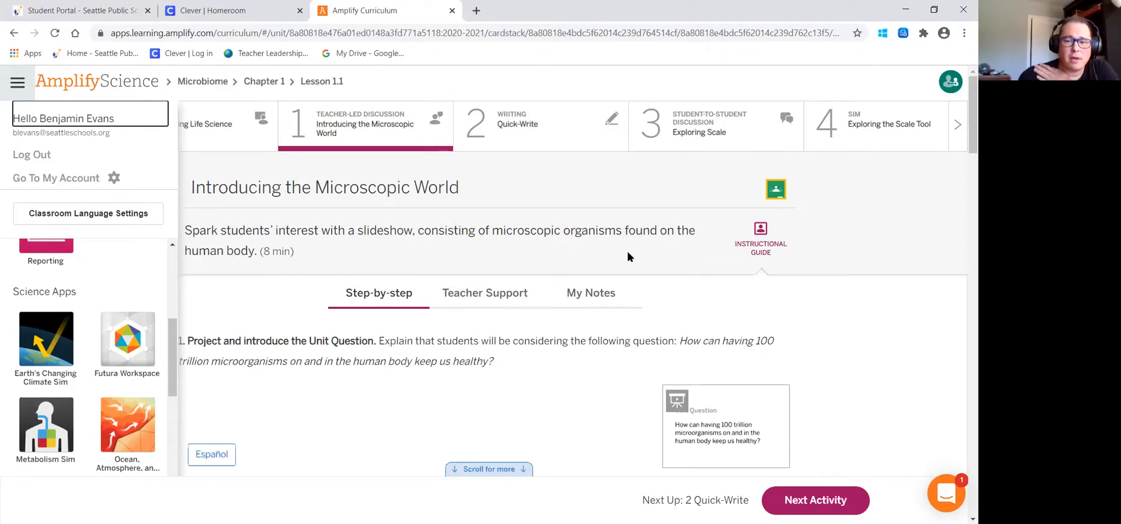
mouse_move(679, 145)
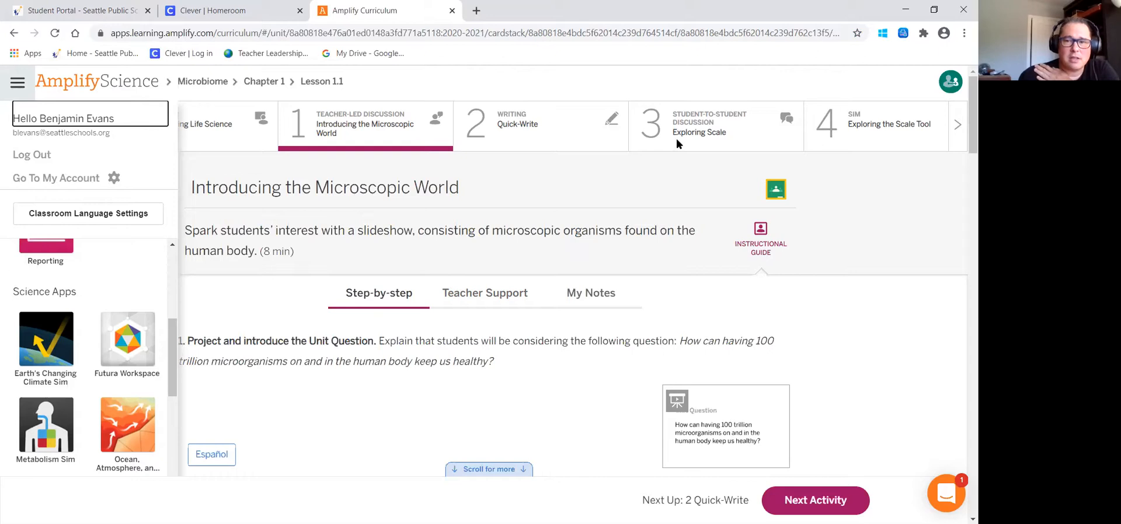